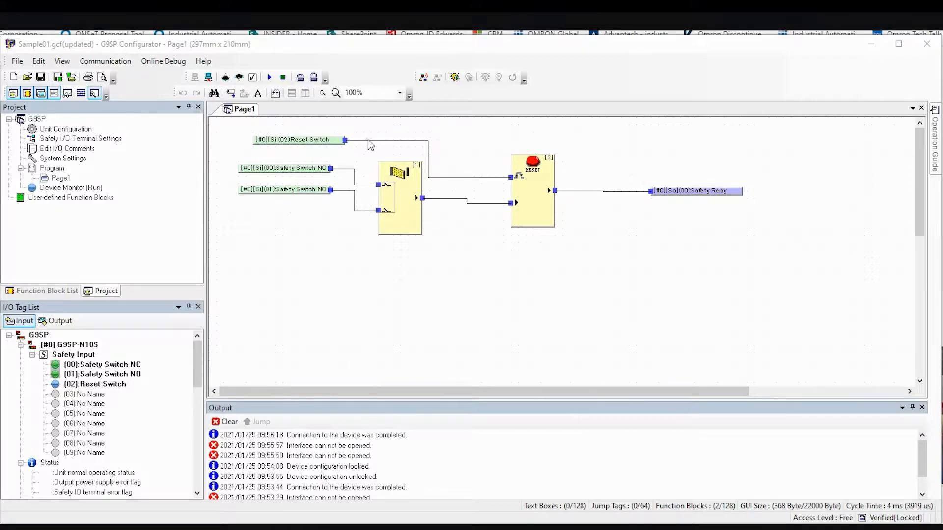
{"action": "mouse_move", "coordinate": [122, 73]}
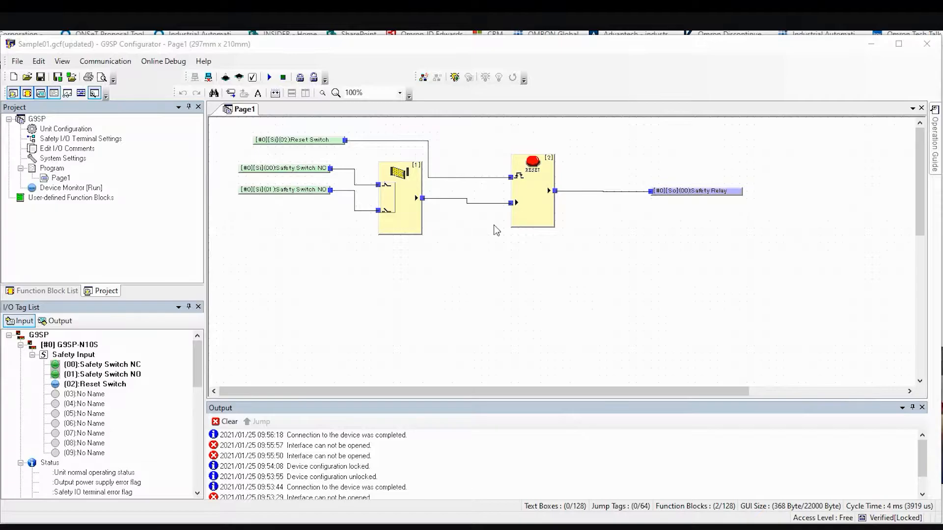
{"action": "mouse_move", "coordinate": [474, 257]}
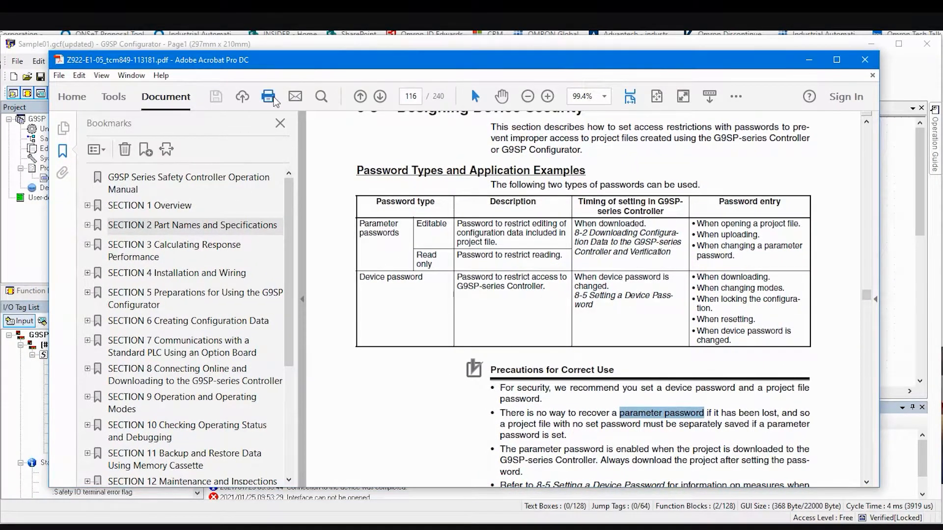
{"action": "mouse_move", "coordinate": [130, 107]}
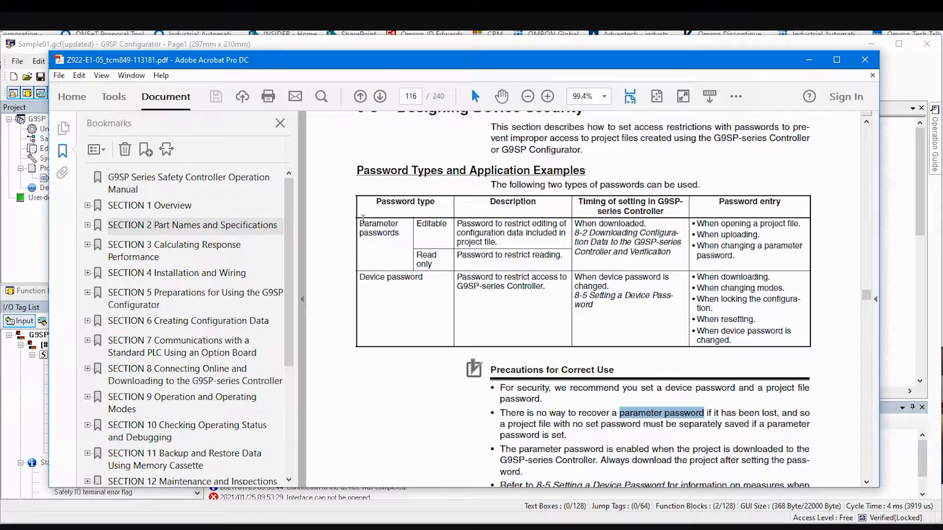
{"action": "mouse_move", "coordinate": [573, 305]}
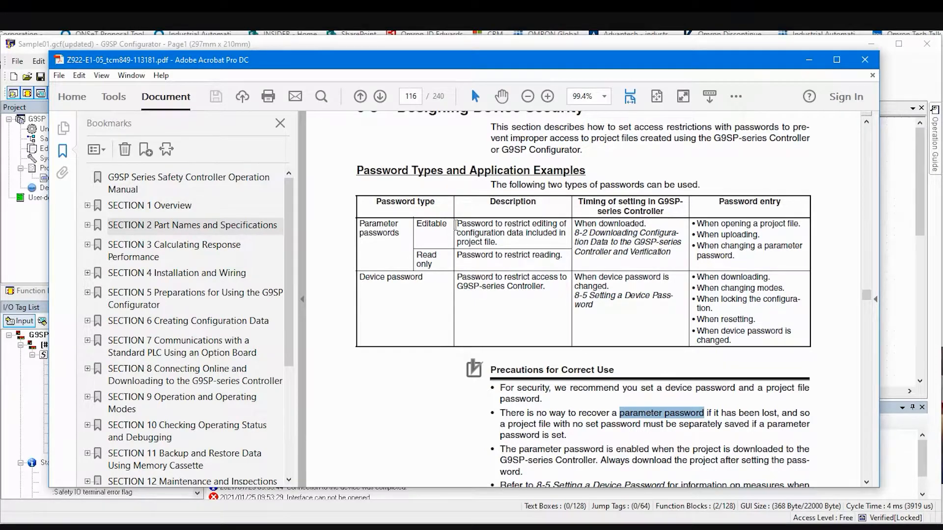
{"action": "mouse_move", "coordinate": [677, 303]}
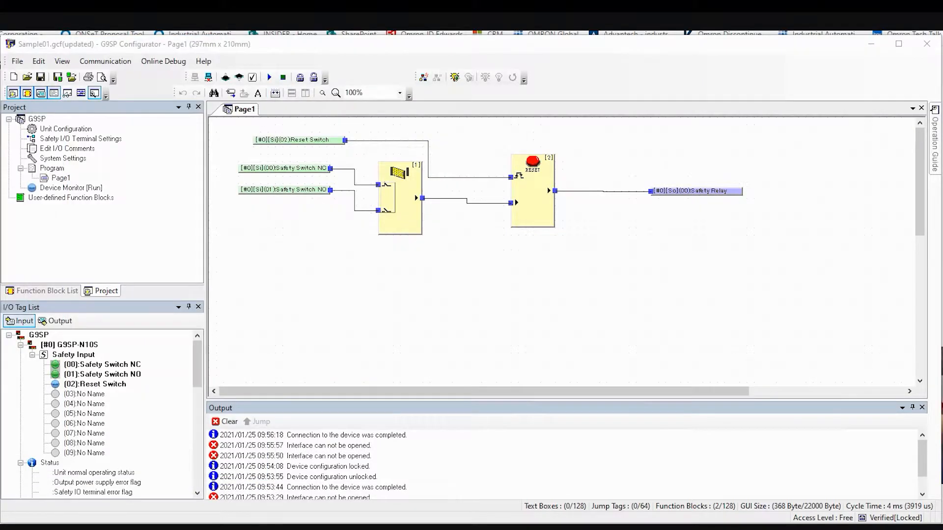
- Show the Communication menu with its Lock, Unlock and Change Device Password commands
{"action": "left_click", "coordinate": [104, 61]}
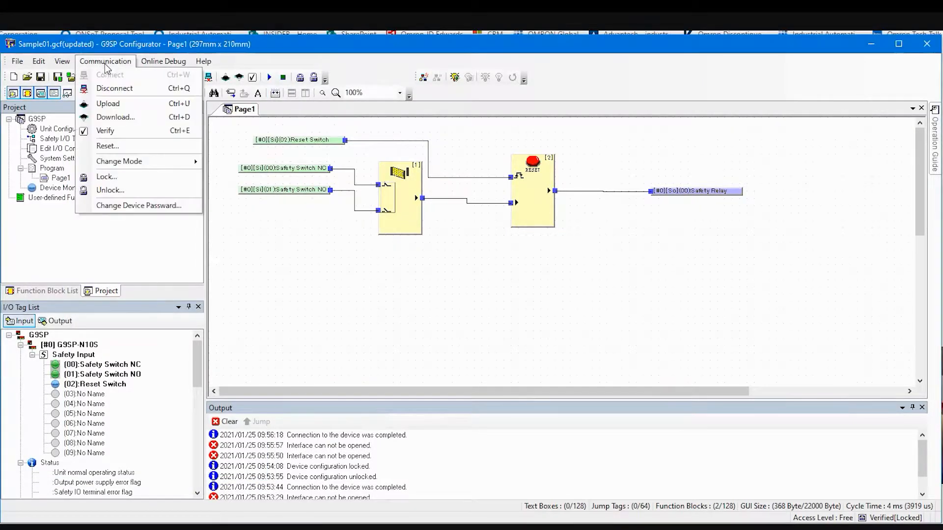
{"action": "mouse_move", "coordinate": [139, 205]}
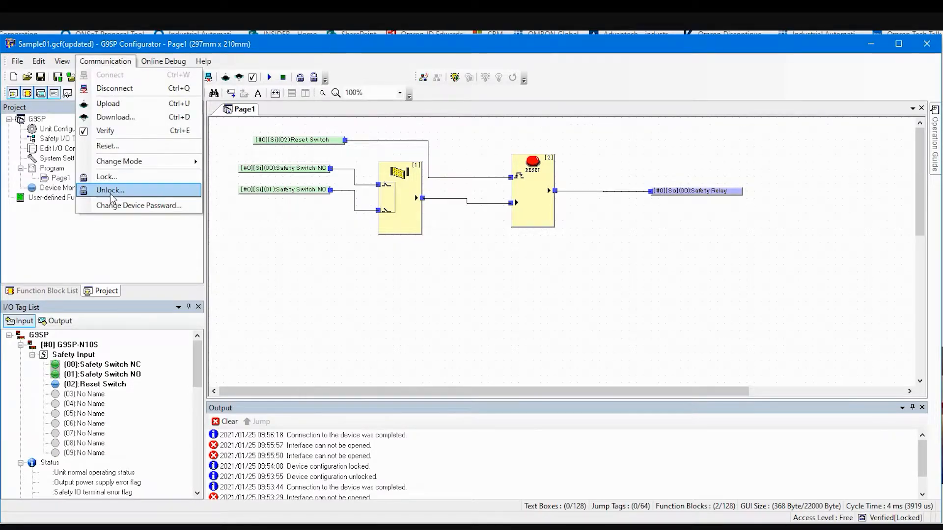
{"action": "mouse_move", "coordinate": [138, 205]}
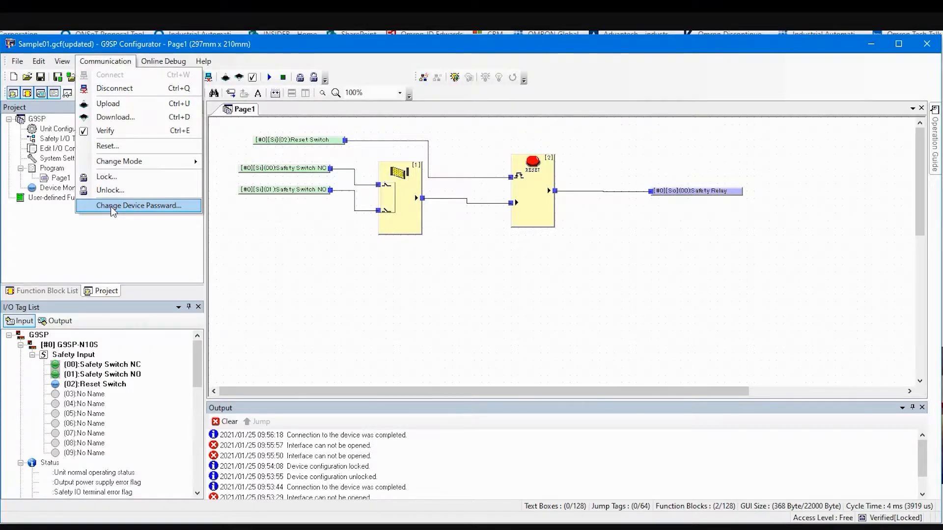
- Show the File menu with its Save As and Change Parameter Password commands
{"action": "left_click", "coordinate": [17, 61]}
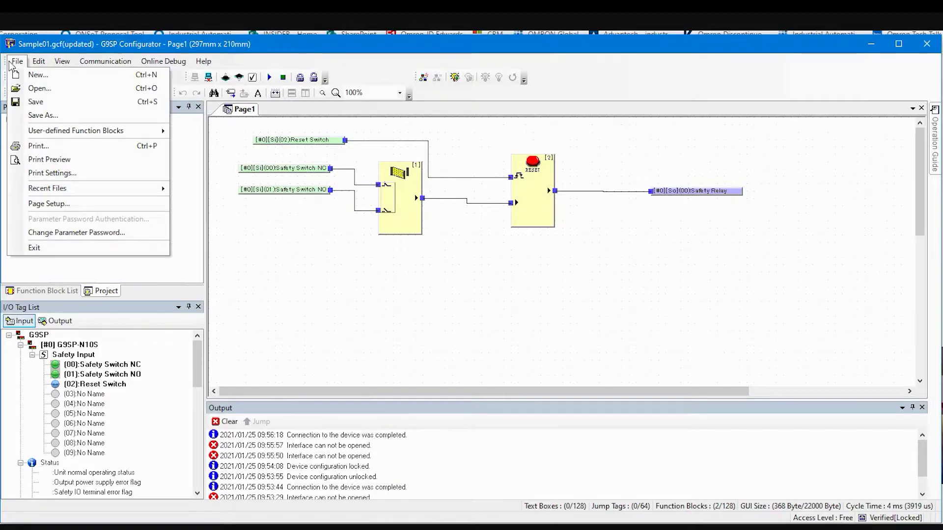
{"action": "mouse_move", "coordinate": [43, 116]}
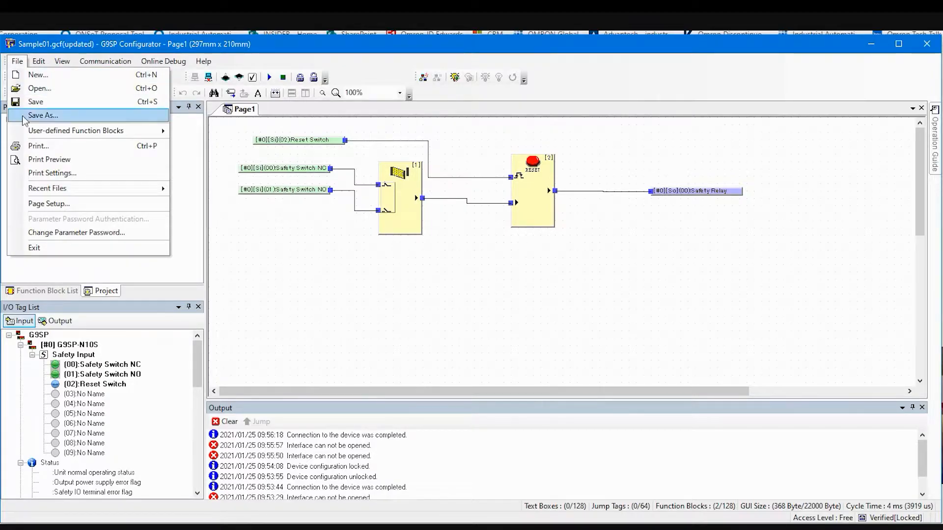
{"action": "mouse_move", "coordinate": [53, 238]}
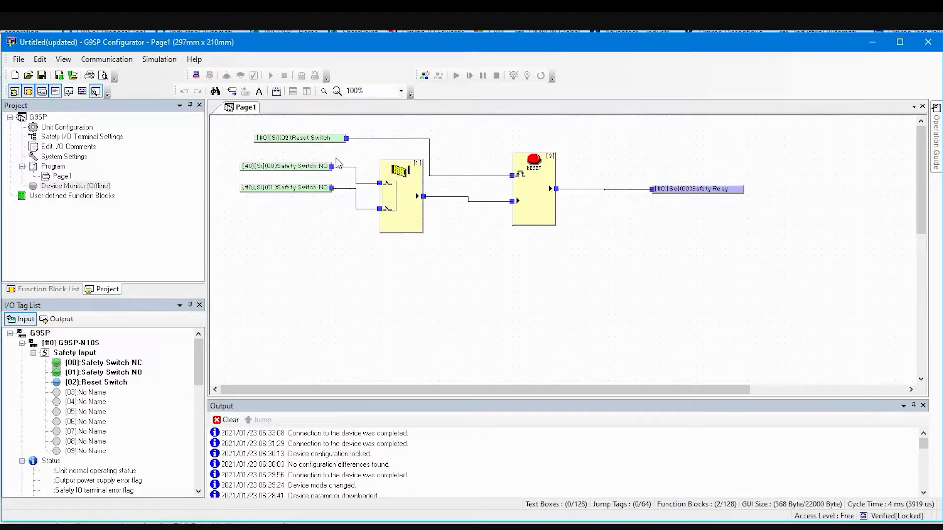
{"action": "mouse_move", "coordinate": [262, 183]}
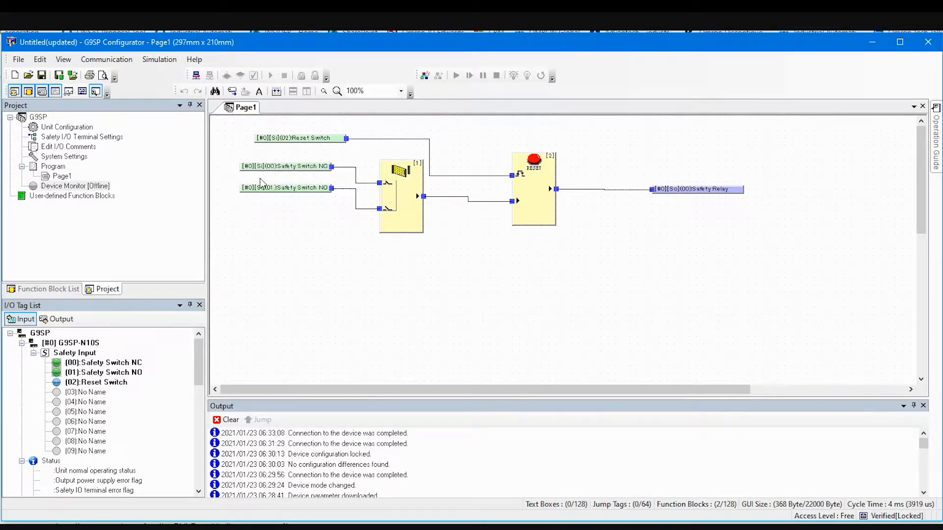
{"action": "mouse_move", "coordinate": [696, 189]}
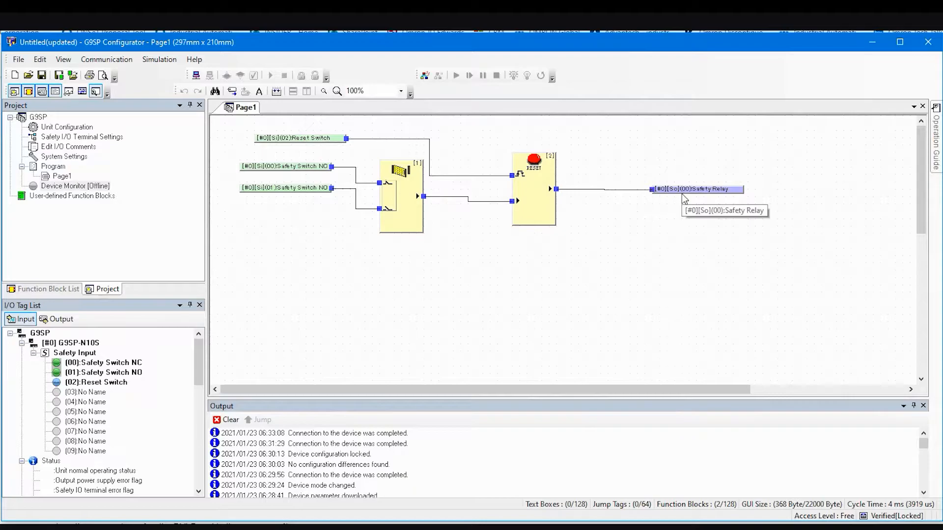
{"action": "mouse_move", "coordinate": [332, 132]}
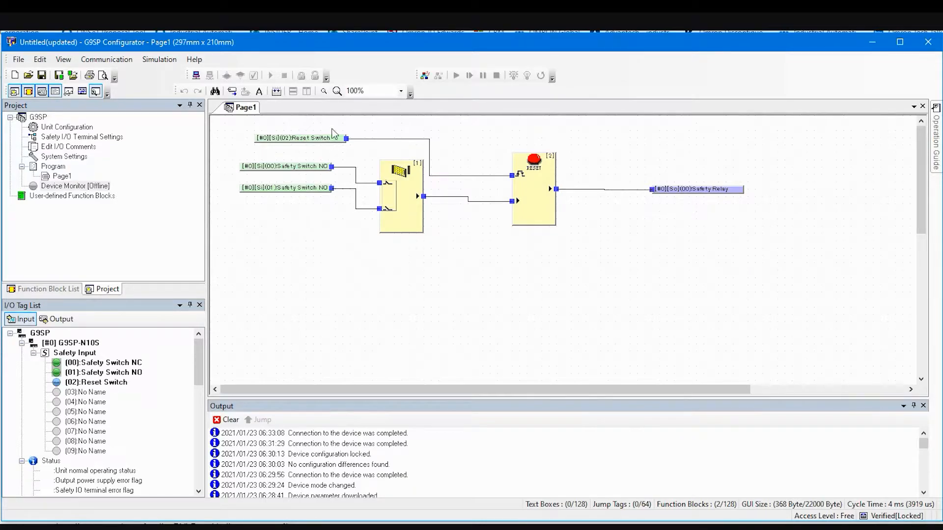
- View the Simulation menu offline, including Start Simulation
{"action": "left_click", "coordinate": [159, 59]}
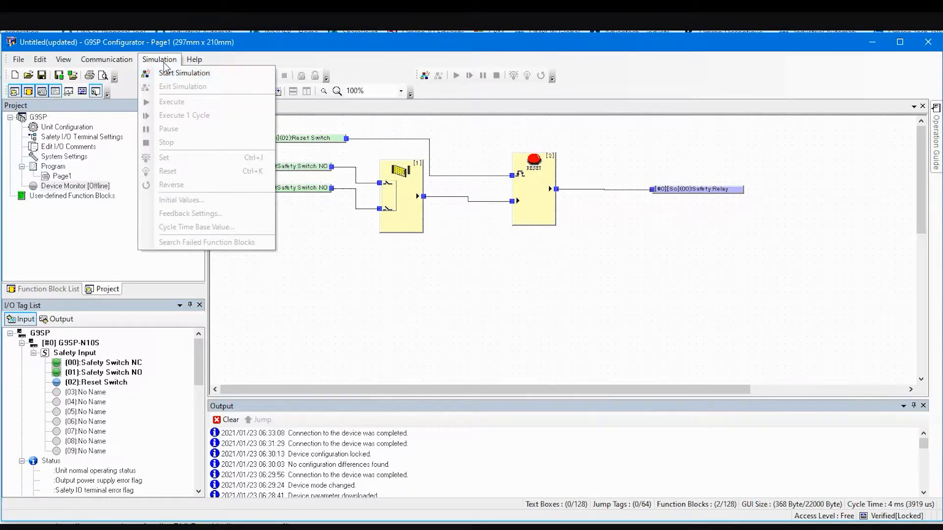
{"action": "mouse_move", "coordinate": [184, 73]}
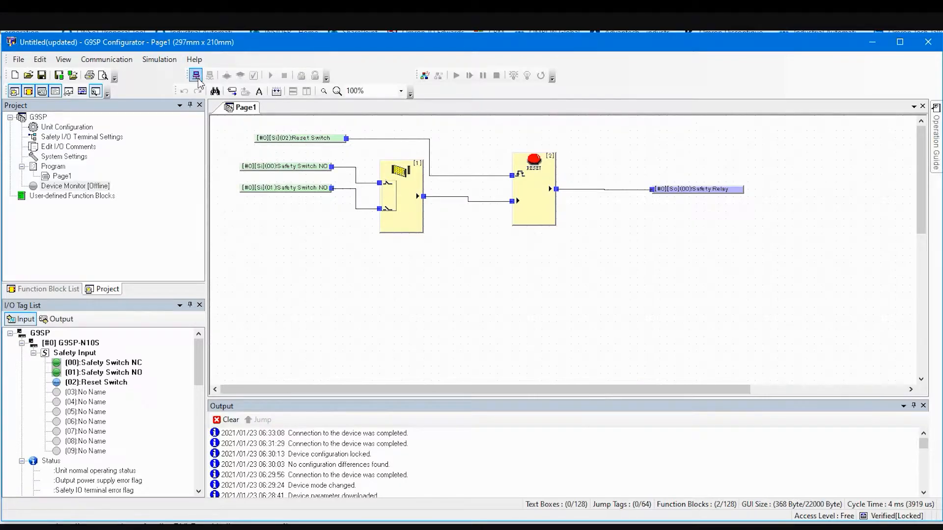
{"action": "mouse_move", "coordinate": [196, 79]}
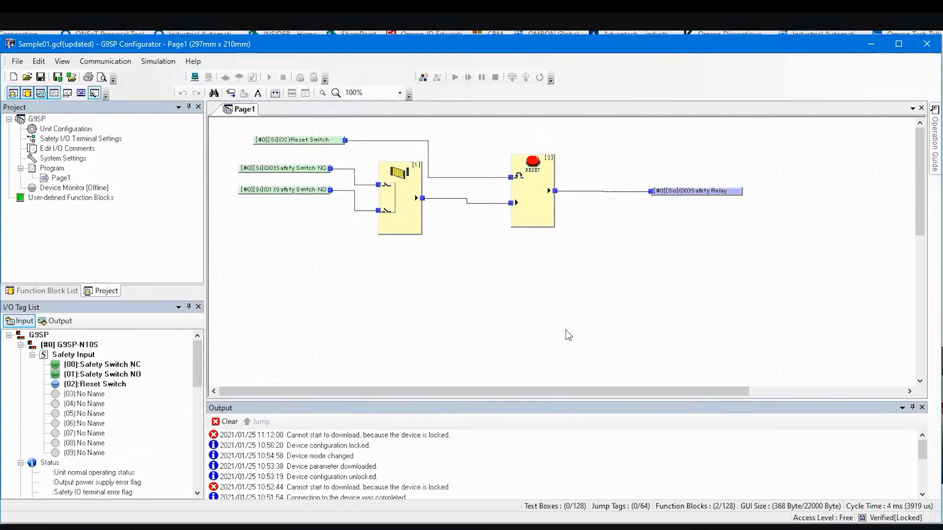
{"action": "mouse_move", "coordinate": [255, 205]}
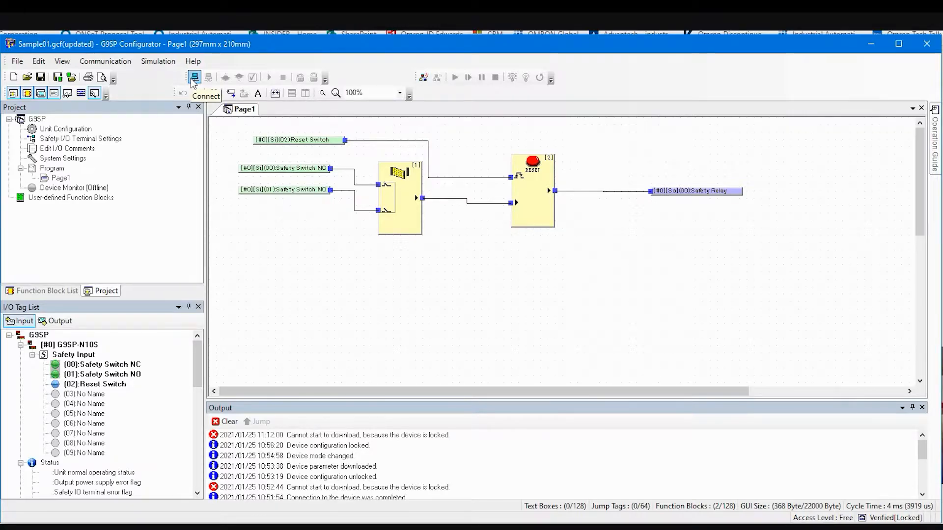
- Go online with the G9SP controller via Communication > Connect
{"action": "left_click", "coordinate": [105, 61]}
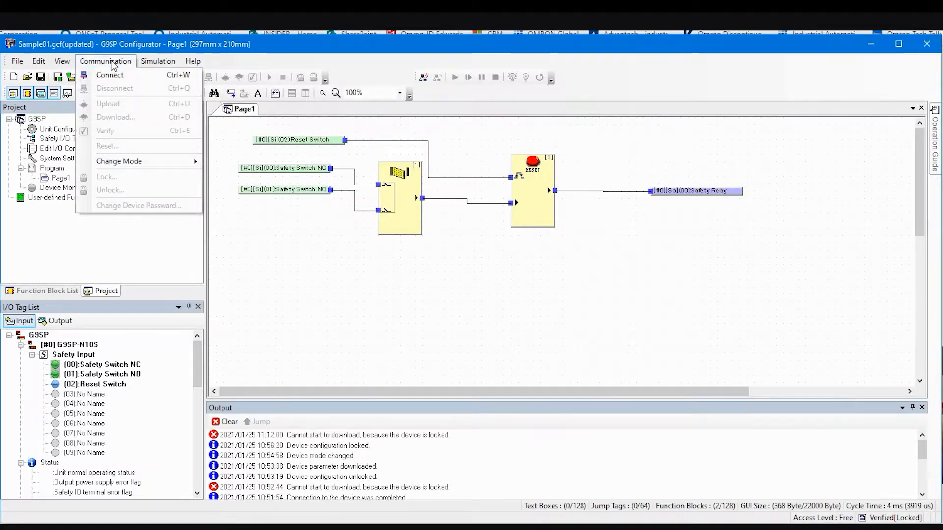
{"action": "mouse_move", "coordinate": [110, 79]}
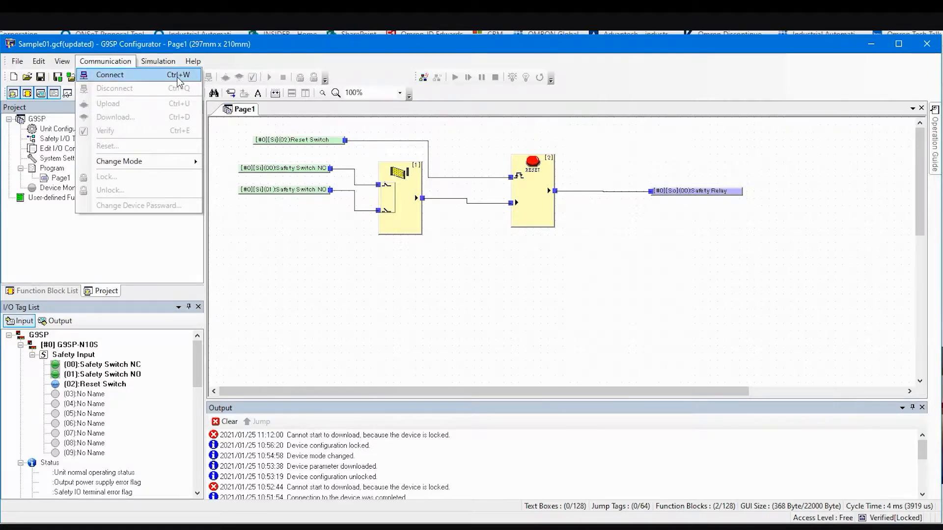
{"action": "left_click", "coordinate": [105, 61]}
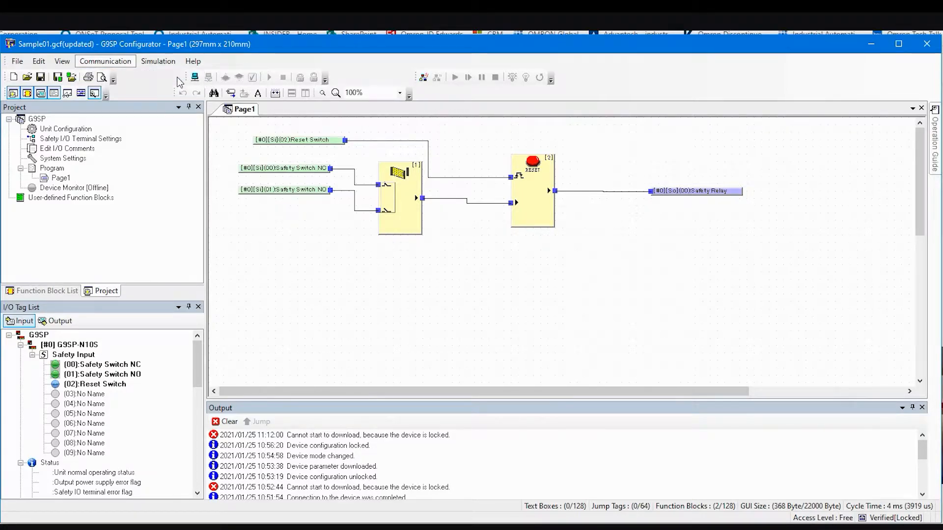
{"action": "left_click", "coordinate": [208, 77]}
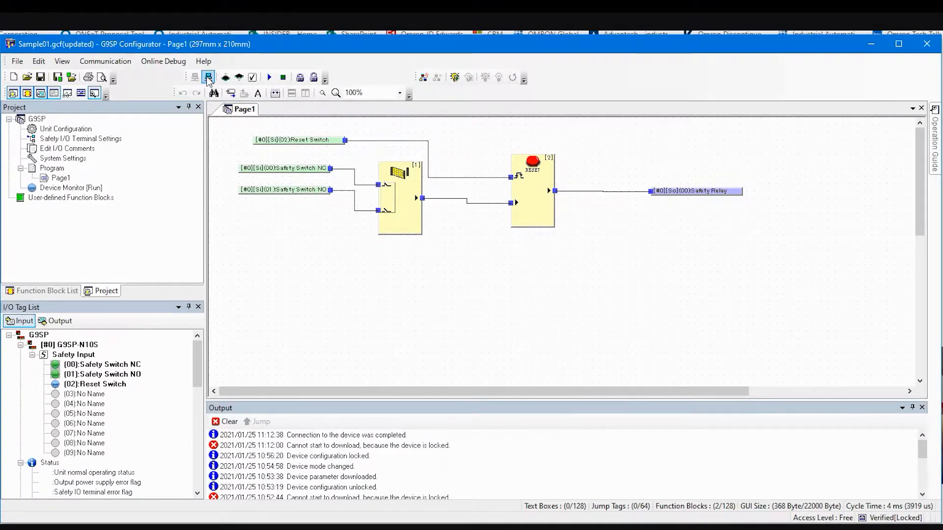
{"action": "mouse_move", "coordinate": [197, 85]}
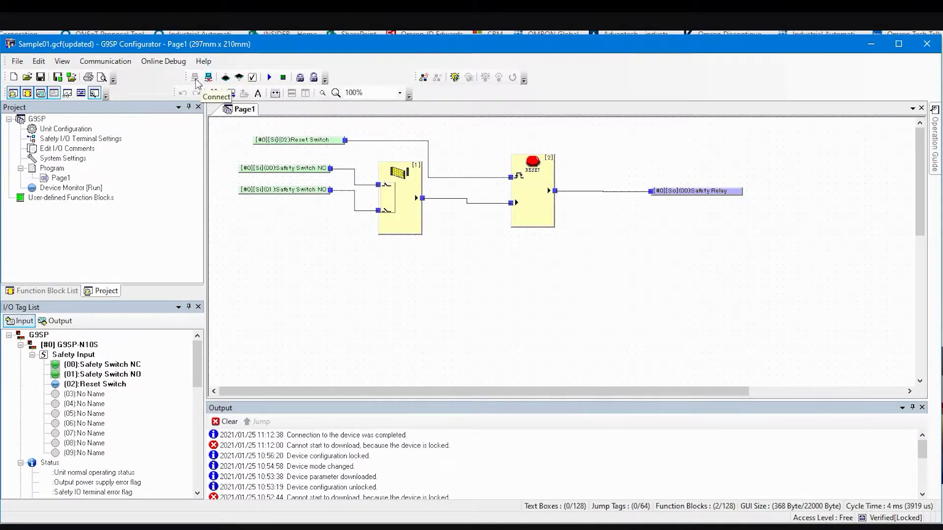
{"action": "mouse_move", "coordinate": [225, 78]}
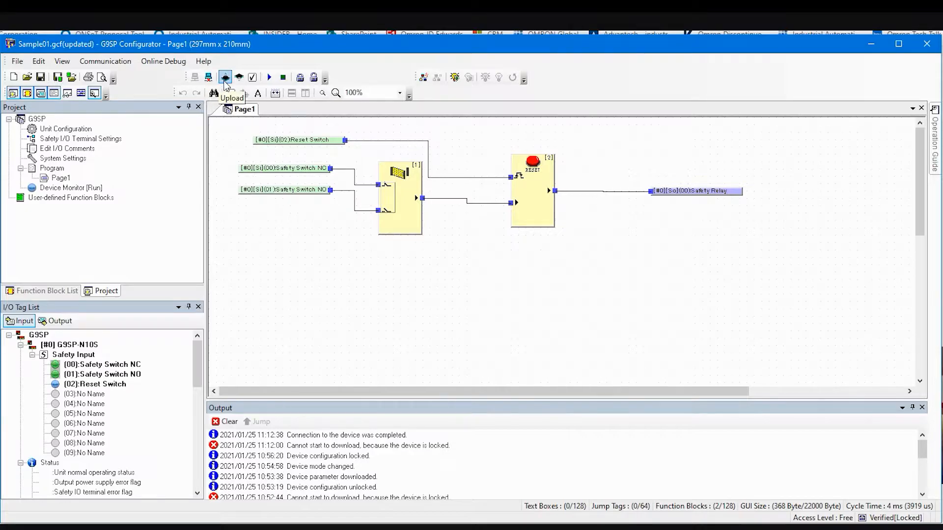
{"action": "mouse_move", "coordinate": [238, 79]}
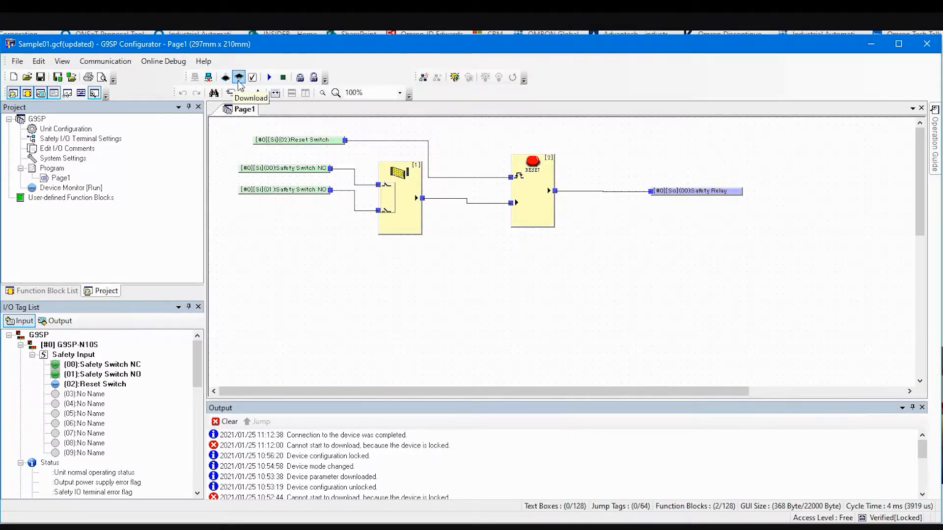
- Attempt a Sample01 download and dismiss the 'device is locked' error
{"action": "left_click", "coordinate": [238, 77]}
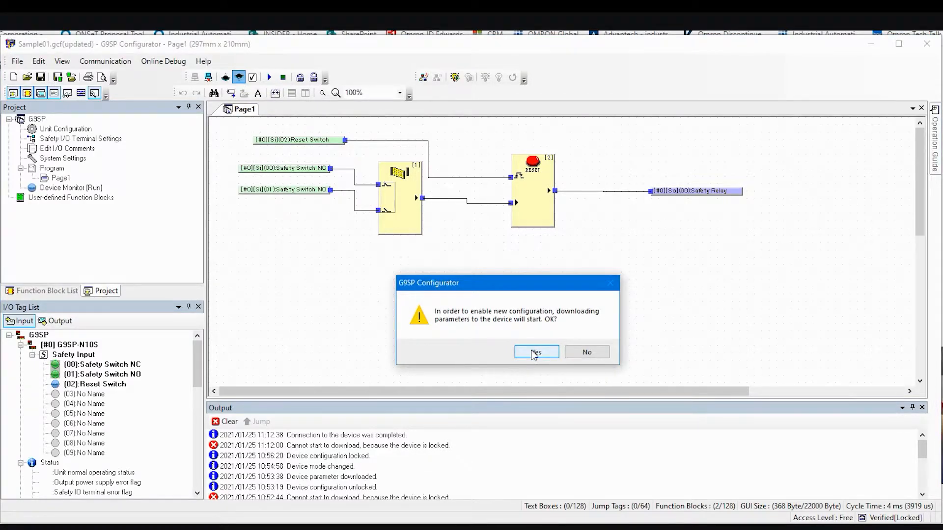
{"action": "left_click", "coordinate": [537, 352]}
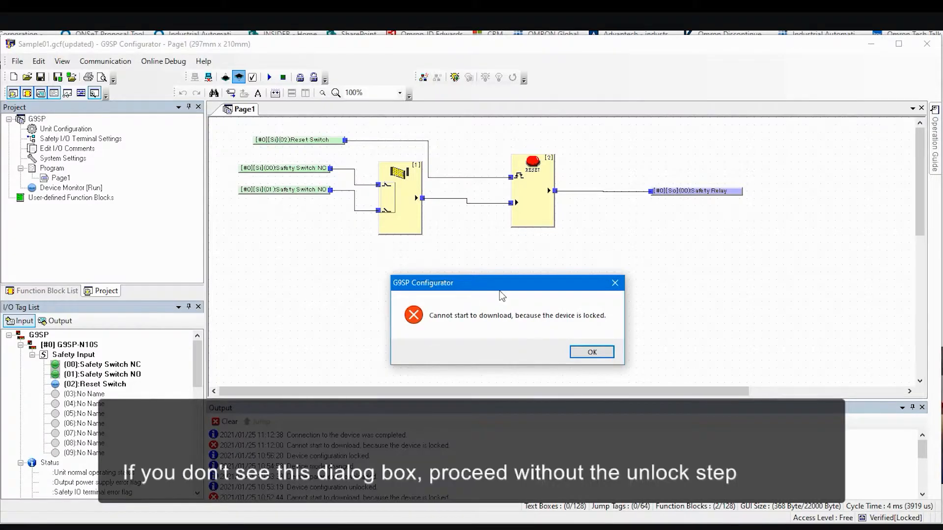
{"action": "mouse_move", "coordinate": [523, 296]}
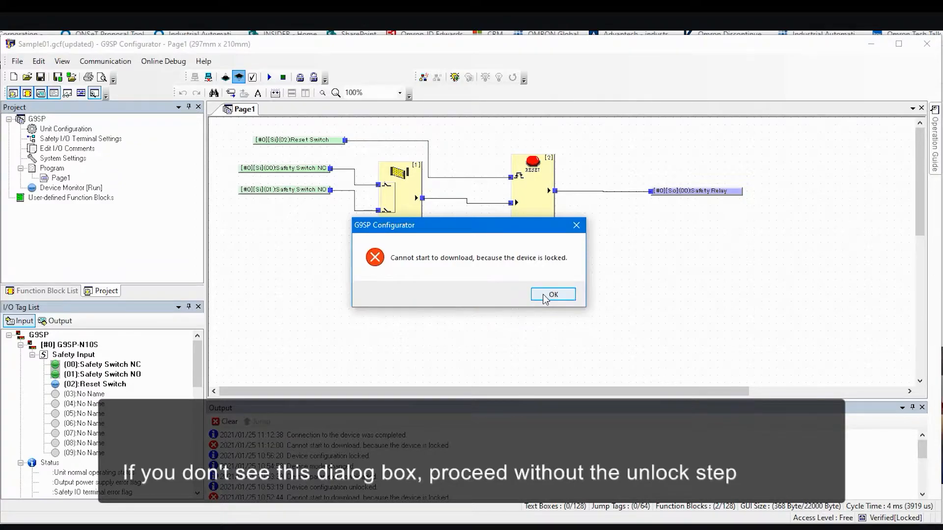
{"action": "left_click", "coordinate": [552, 294]}
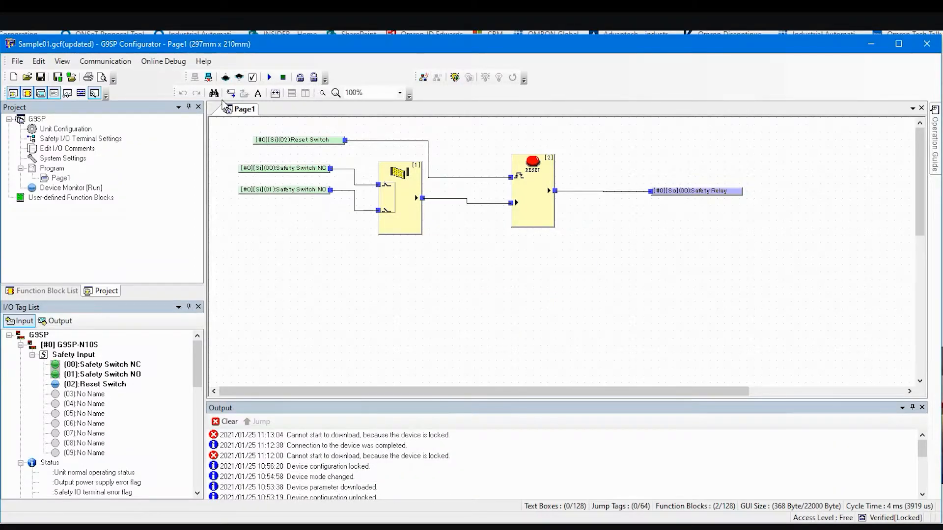
- Unlock the G9SP controller with a blank password, accepting the default password
{"action": "left_click", "coordinate": [105, 61]}
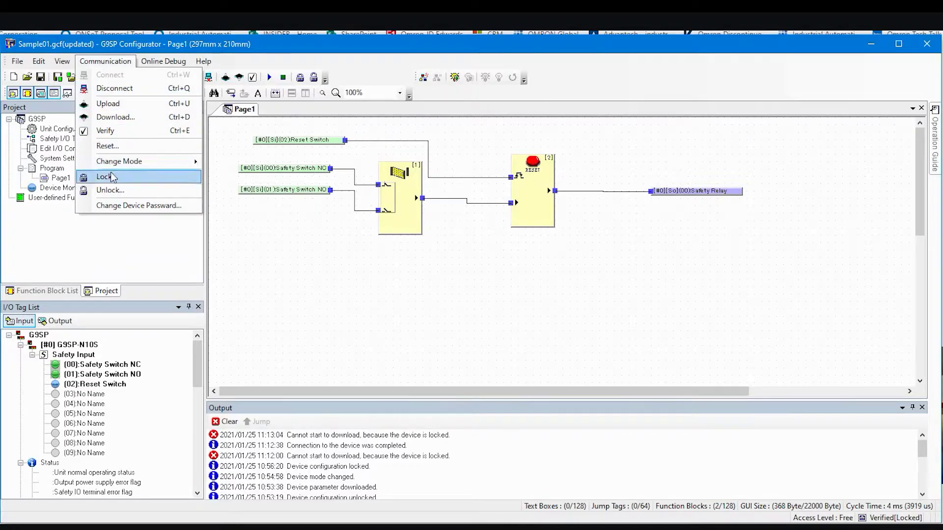
{"action": "mouse_move", "coordinate": [116, 195]}
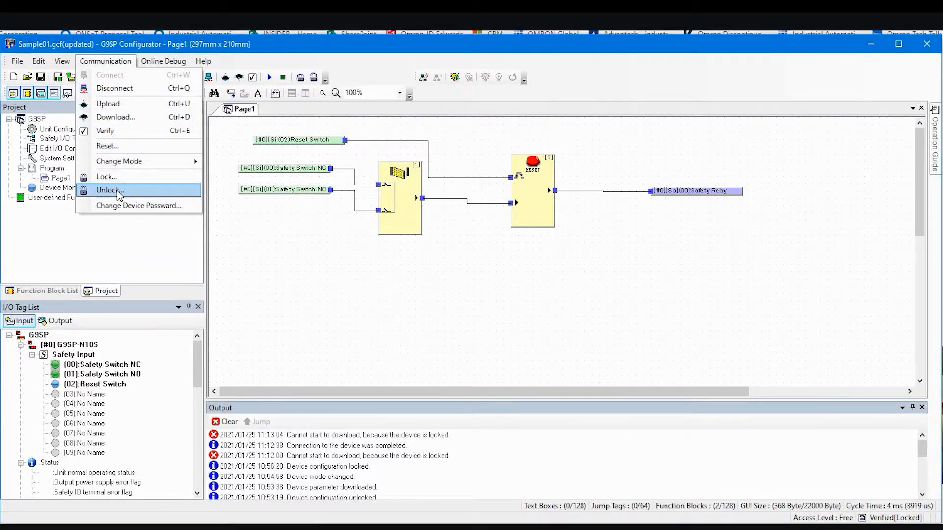
{"action": "left_click", "coordinate": [109, 191]}
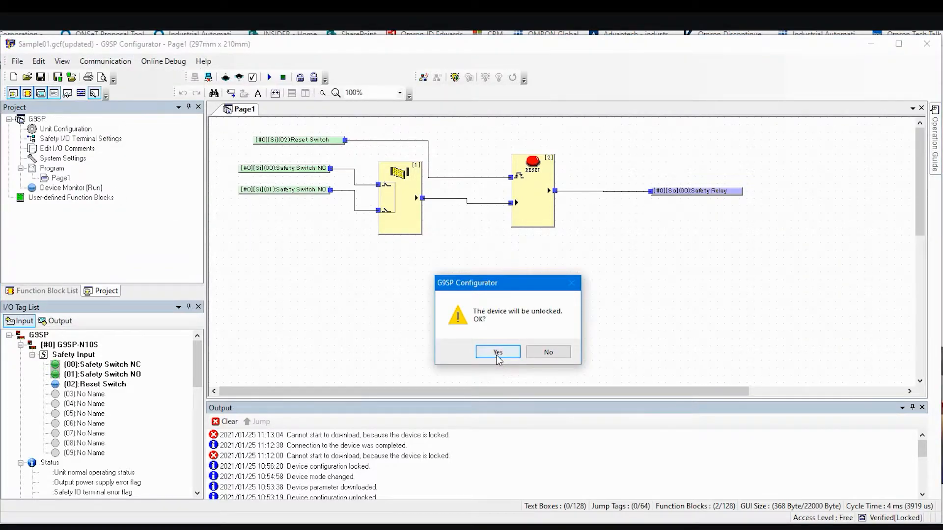
{"action": "left_click", "coordinate": [498, 352]}
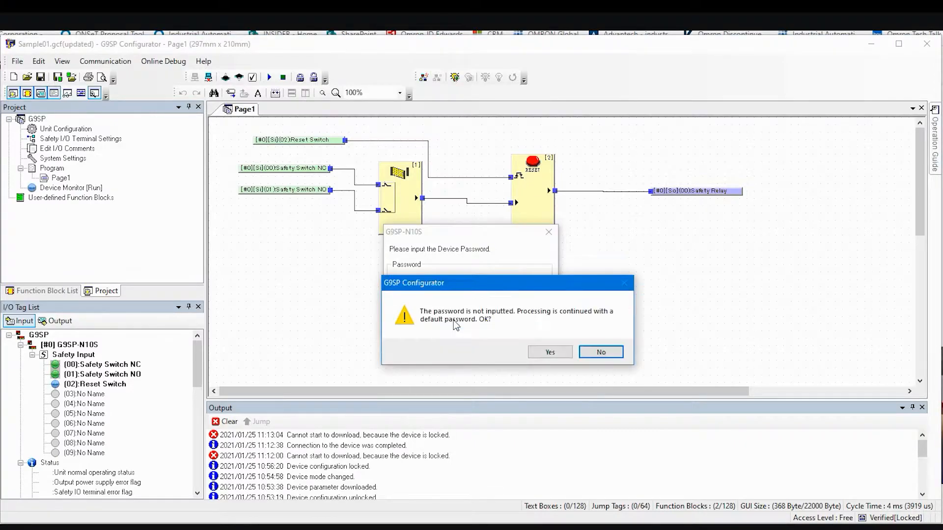
{"action": "left_click", "coordinate": [550, 352]}
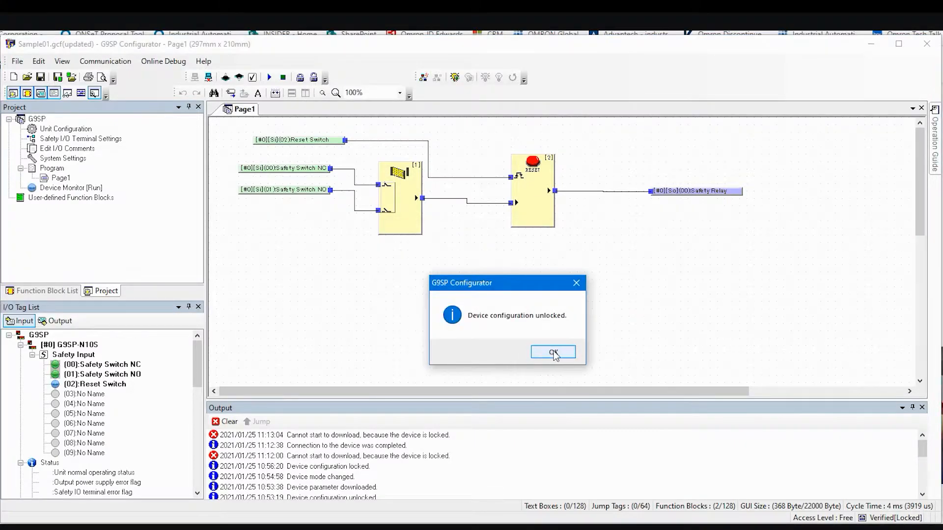
{"action": "left_click", "coordinate": [553, 352]}
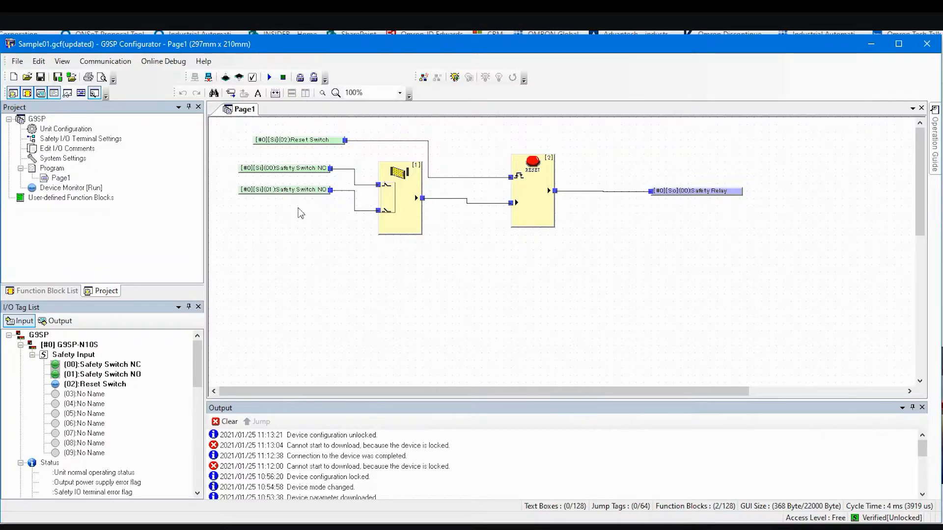
{"action": "mouse_move", "coordinate": [334, 295]}
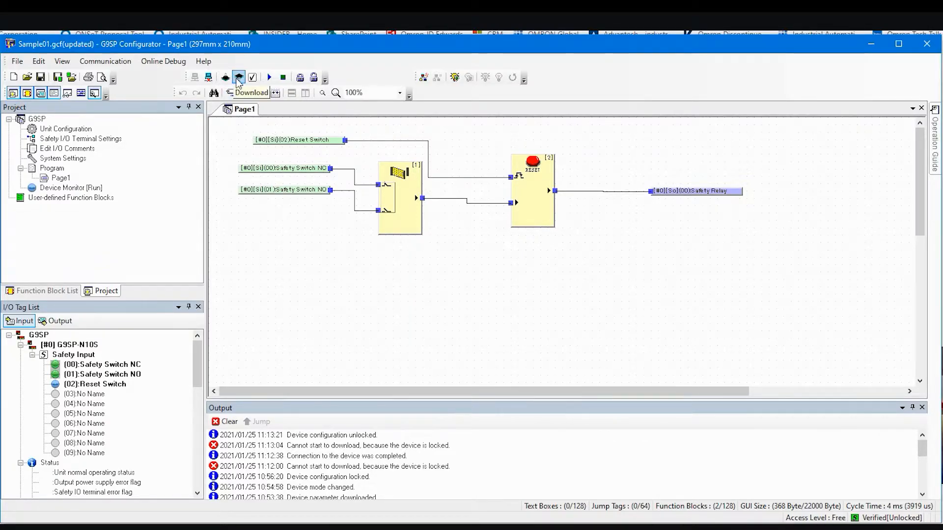
- Download Sample01's parameters to the controller using the default device password
{"action": "left_click", "coordinate": [238, 77]}
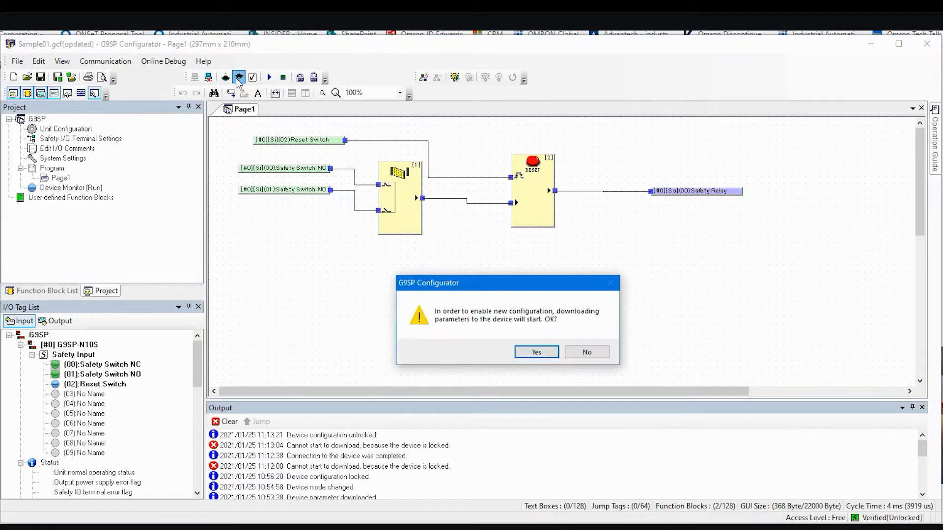
{"action": "left_click", "coordinate": [537, 352]}
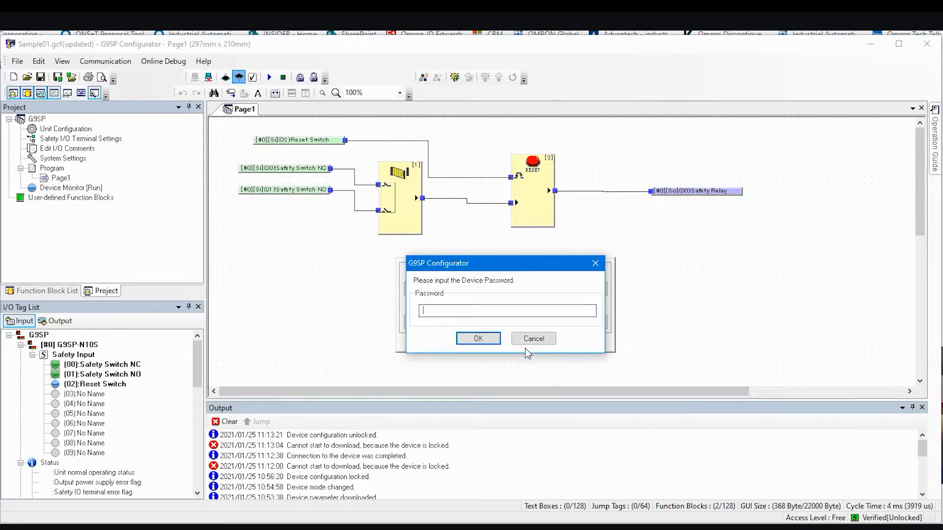
{"action": "left_click", "coordinate": [478, 338]}
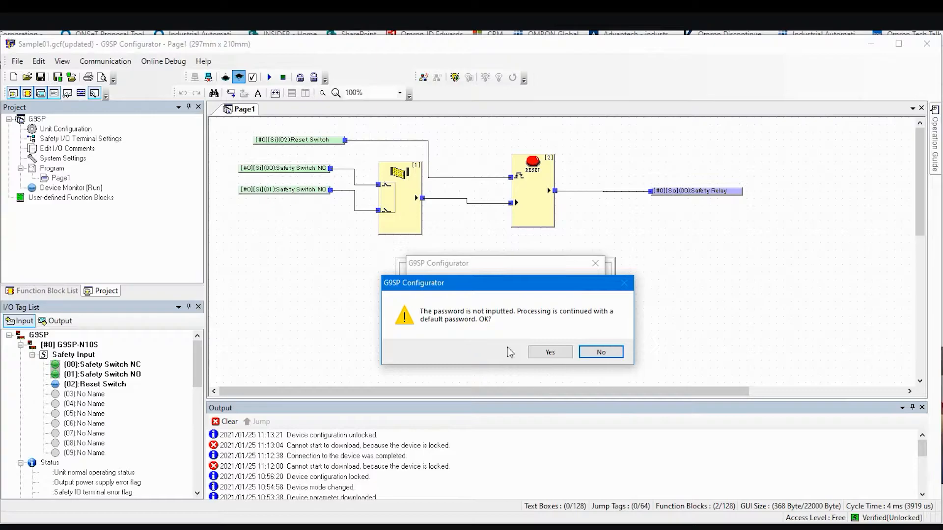
{"action": "left_click", "coordinate": [550, 352]}
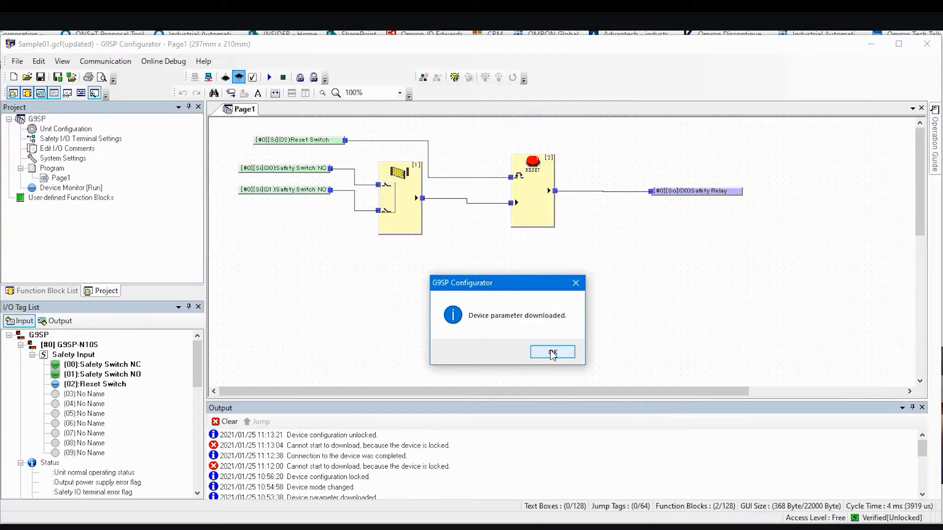
{"action": "left_click", "coordinate": [553, 352]}
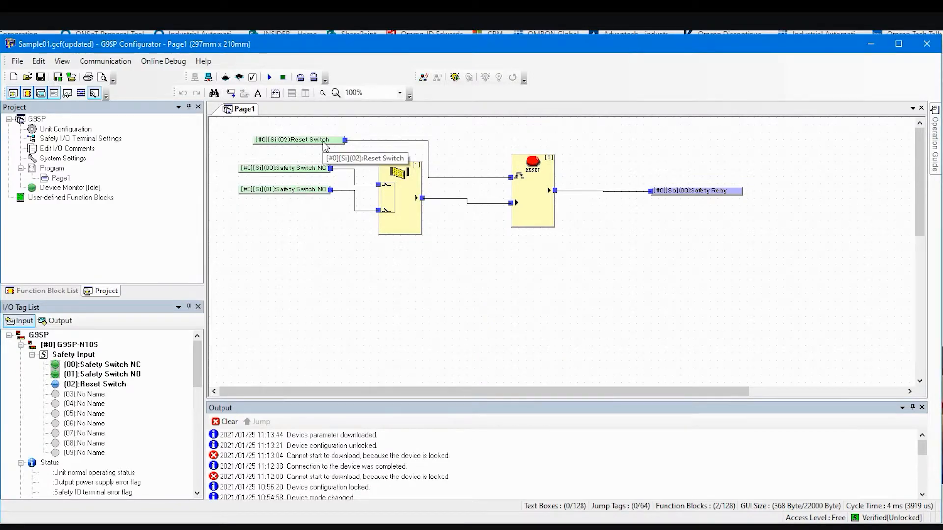
{"action": "mouse_move", "coordinate": [422, 77]}
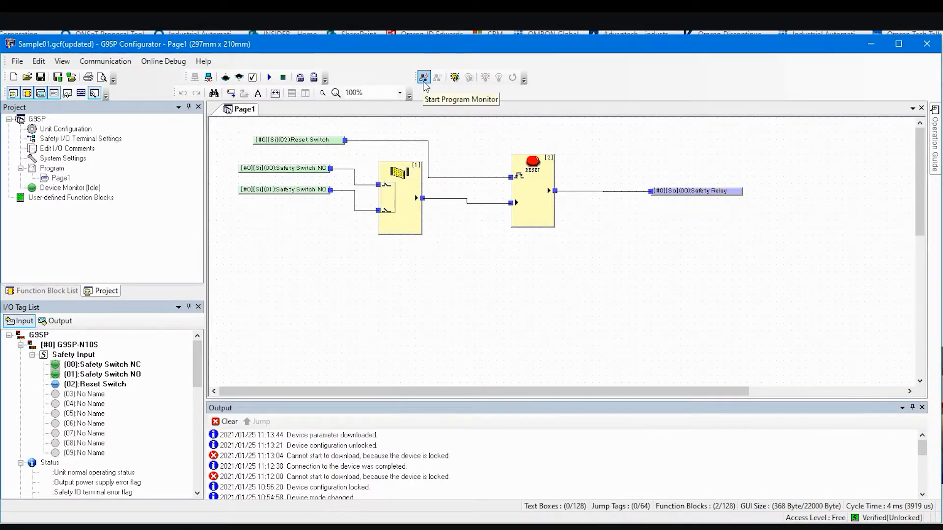
{"action": "mouse_move", "coordinate": [418, 105]}
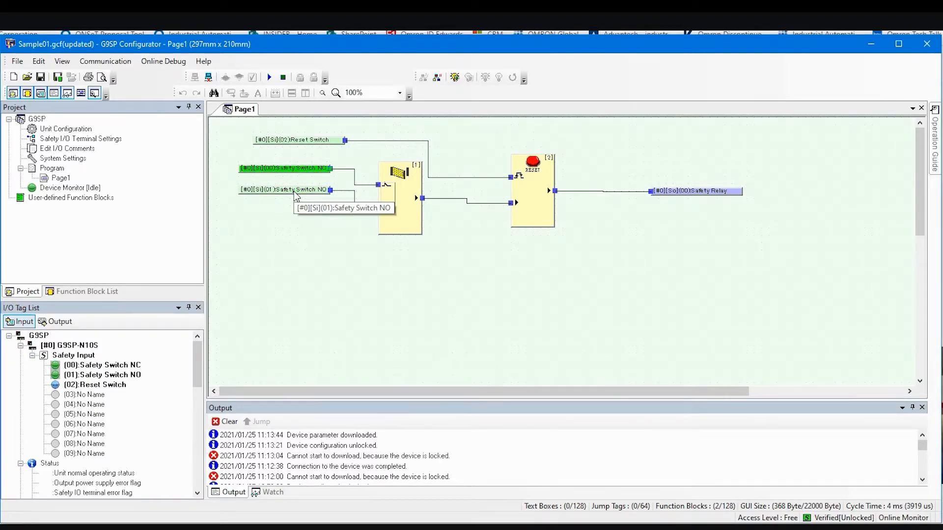
{"action": "mouse_move", "coordinate": [551, 221]}
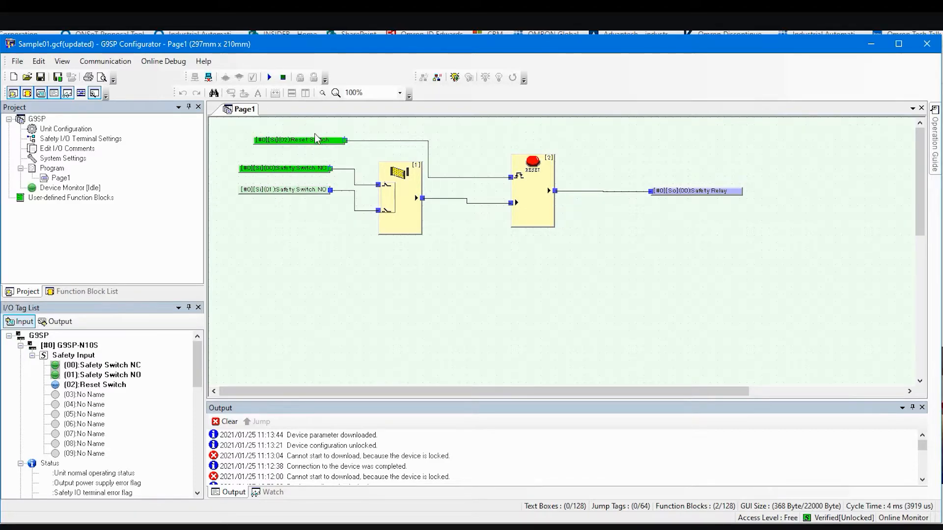
{"action": "mouse_move", "coordinate": [468, 174]}
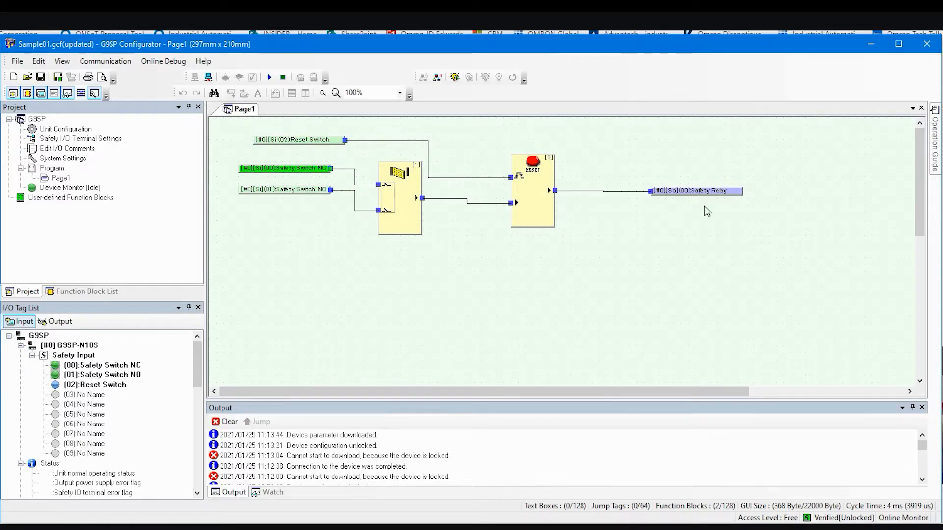
{"action": "mouse_move", "coordinate": [683, 208]}
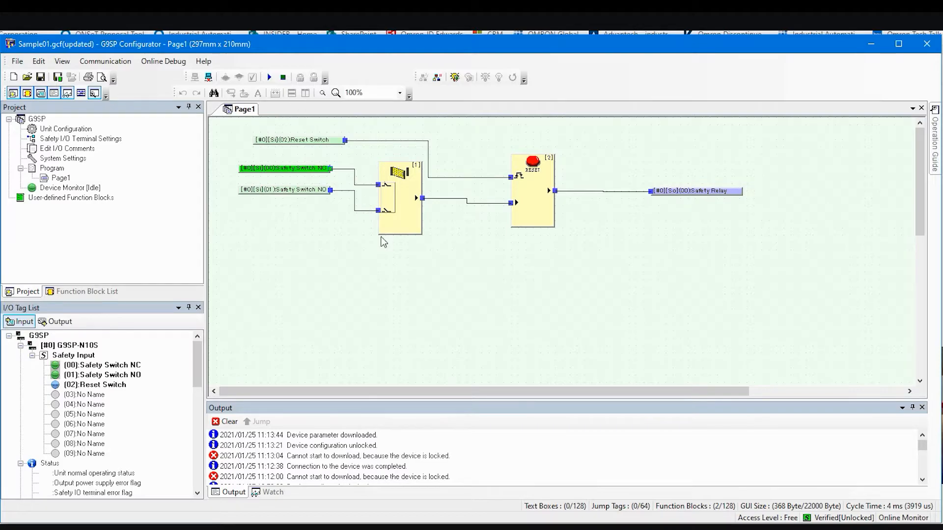
{"action": "mouse_move", "coordinate": [269, 77]}
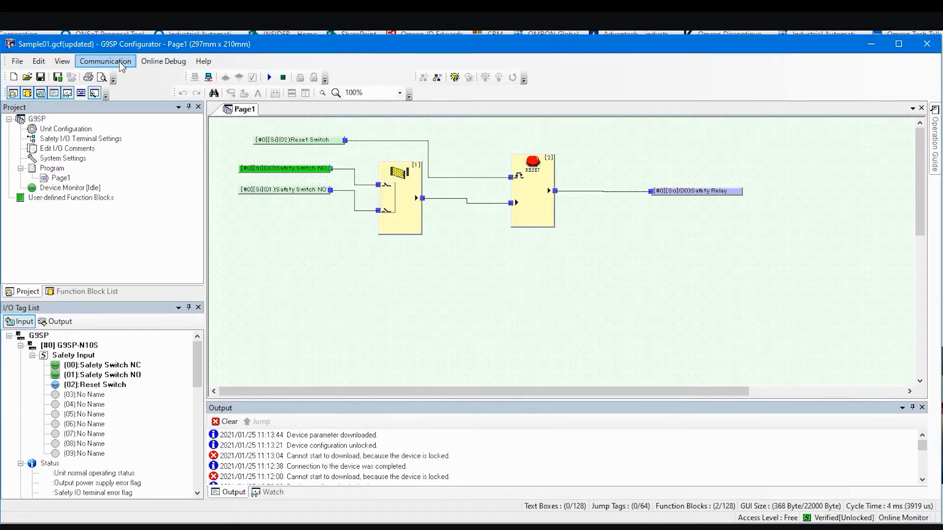
- Change the controller mode to Run, using the default device password
{"action": "left_click", "coordinate": [105, 61]}
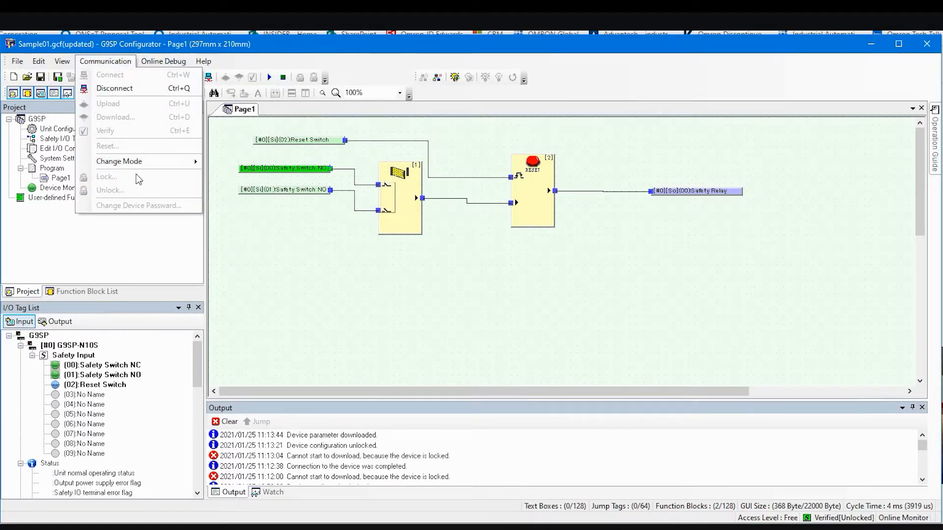
{"action": "left_click", "coordinate": [118, 162]}
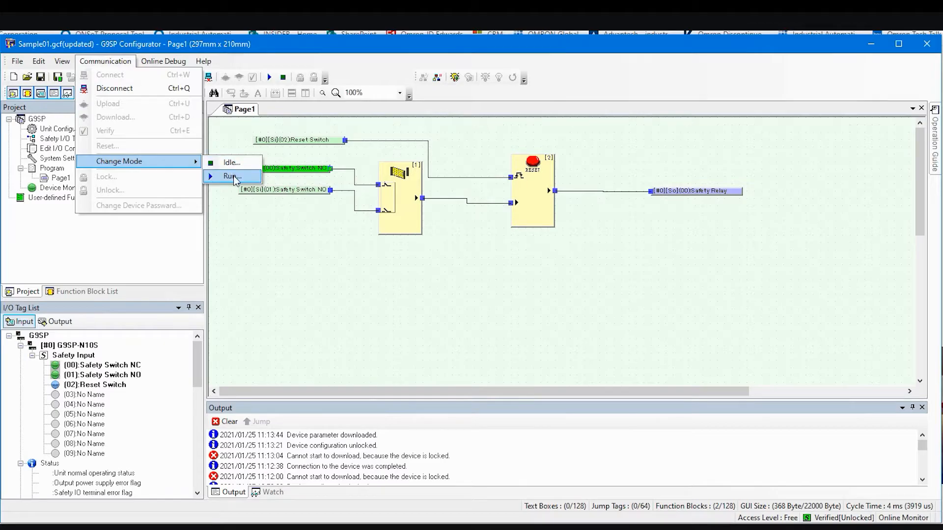
{"action": "left_click", "coordinate": [230, 176]}
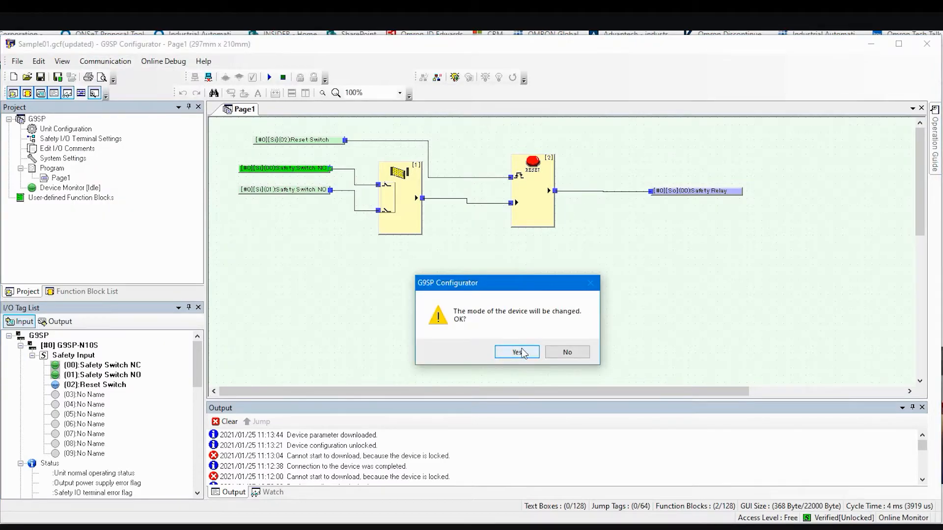
{"action": "left_click", "coordinate": [517, 353]}
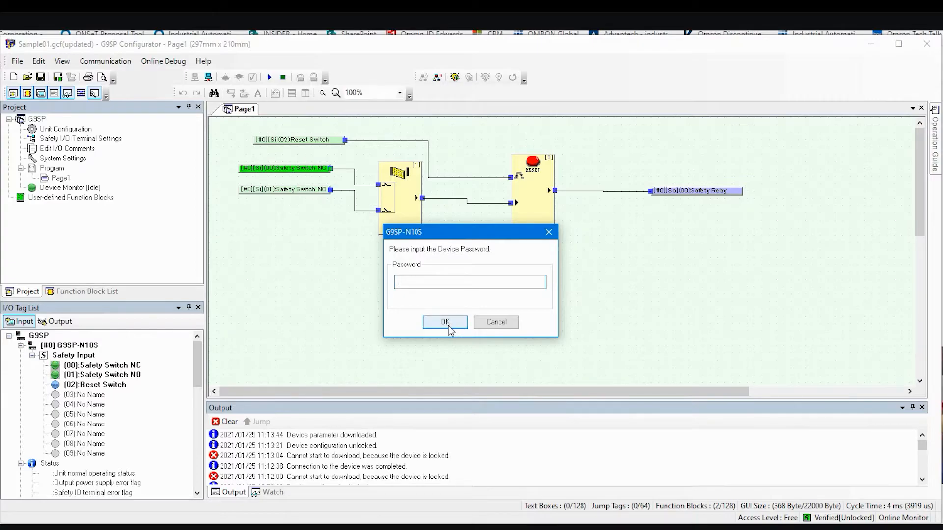
{"action": "left_click", "coordinate": [445, 322]}
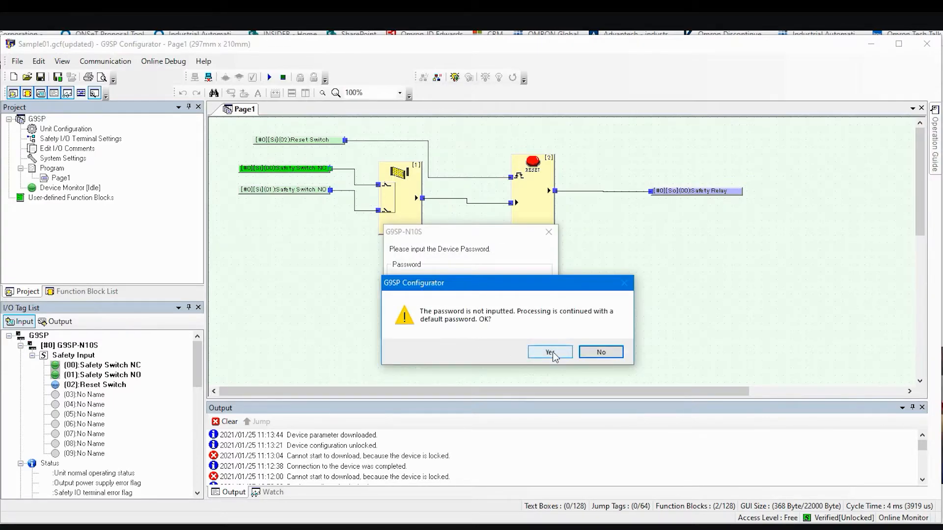
{"action": "left_click", "coordinate": [550, 352]}
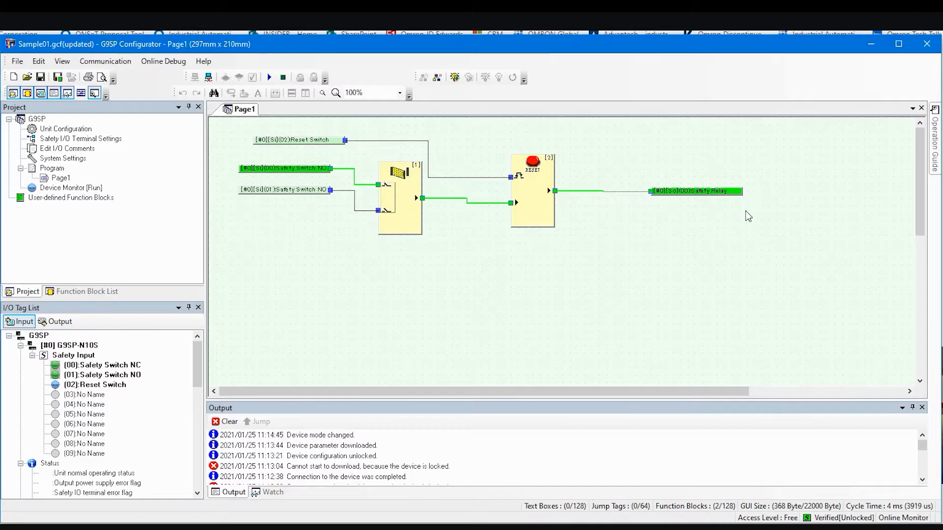
{"action": "mouse_move", "coordinate": [703, 195]}
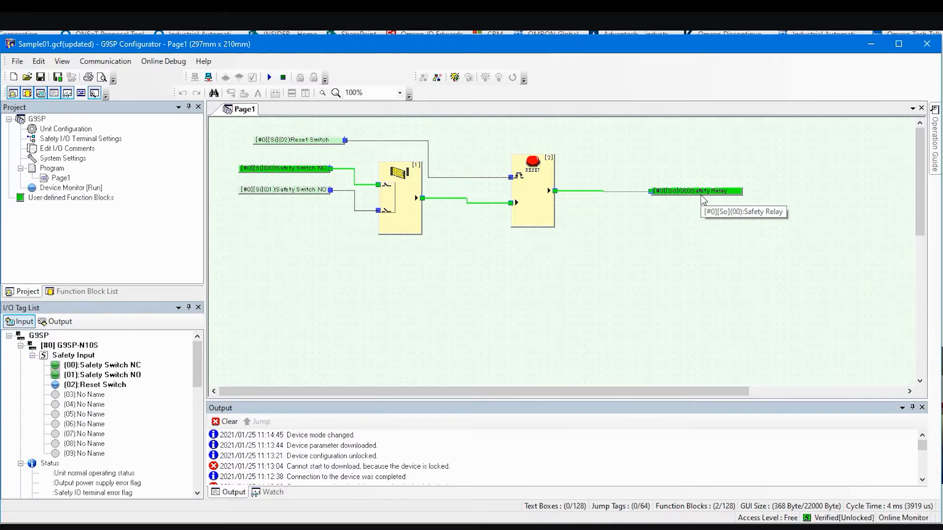
{"action": "mouse_move", "coordinate": [545, 192]}
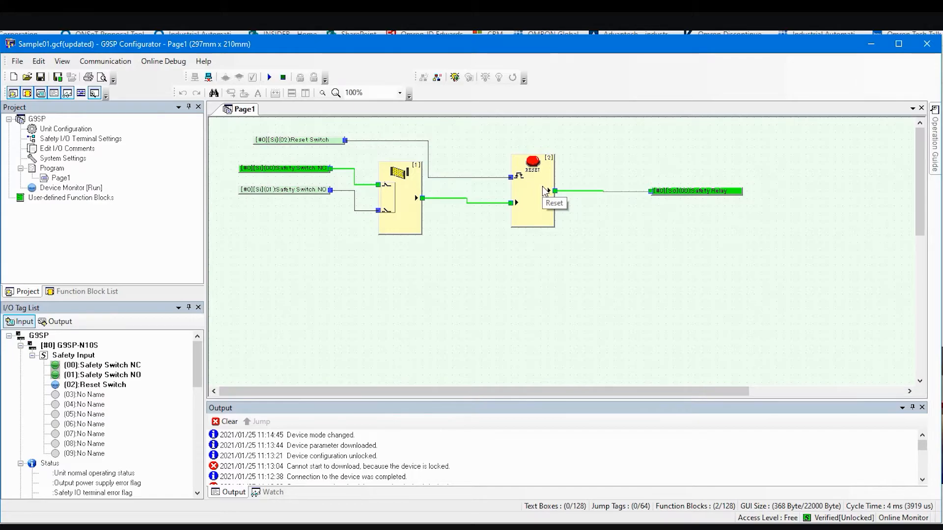
{"action": "mouse_move", "coordinate": [654, 200]}
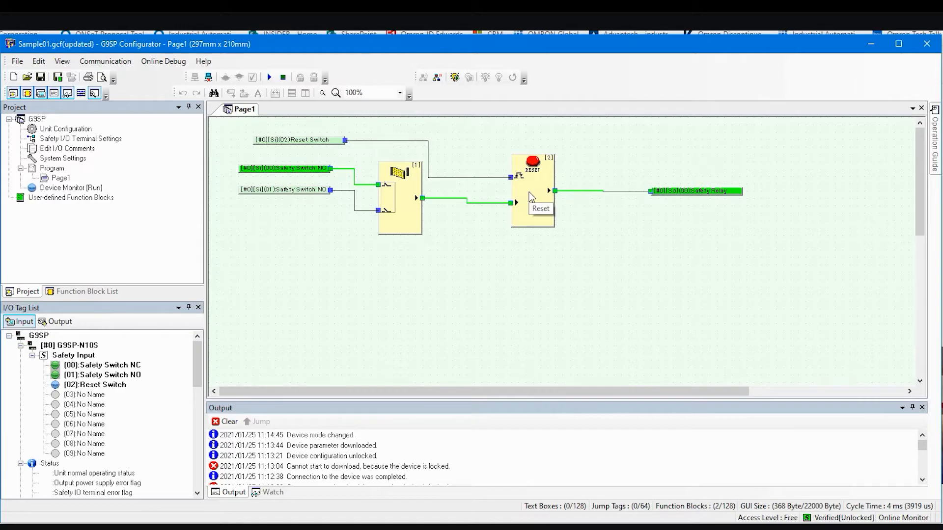
{"action": "mouse_move", "coordinate": [433, 322]}
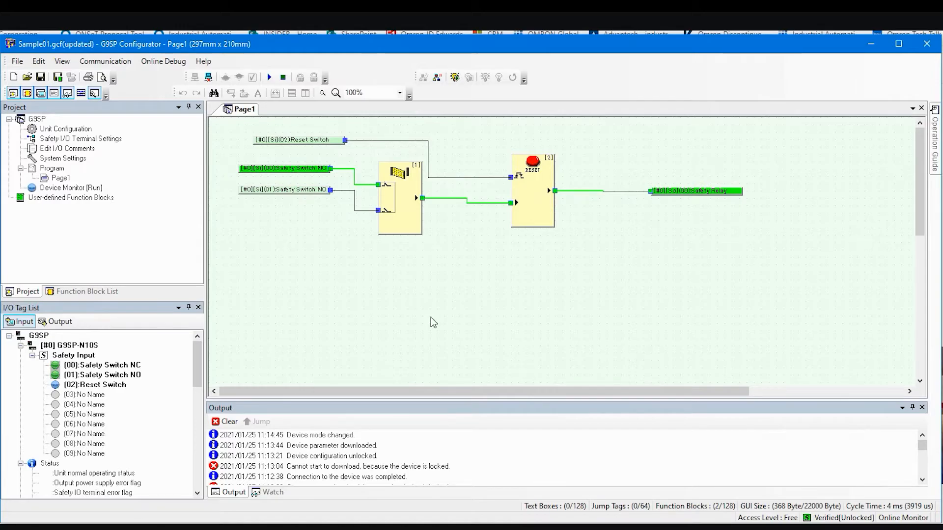
{"action": "mouse_move", "coordinate": [105, 61]}
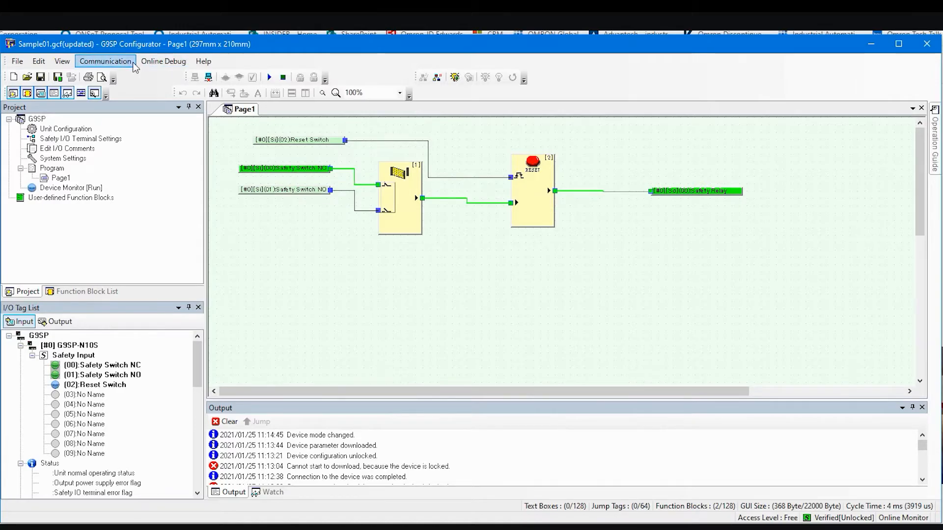
- Exit Program Monitor so the Sample01 diagram stops showing live signals
{"action": "left_click", "coordinate": [105, 61]}
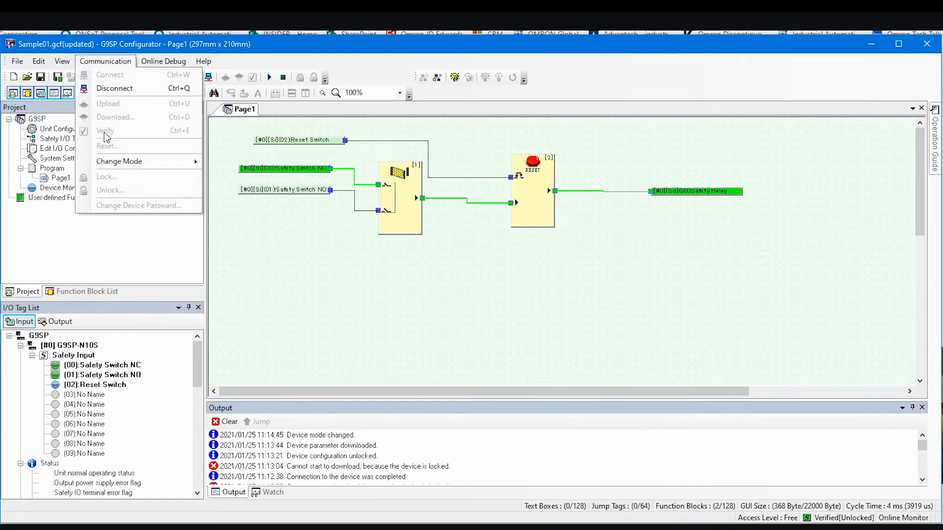
{"action": "mouse_move", "coordinate": [503, 277]}
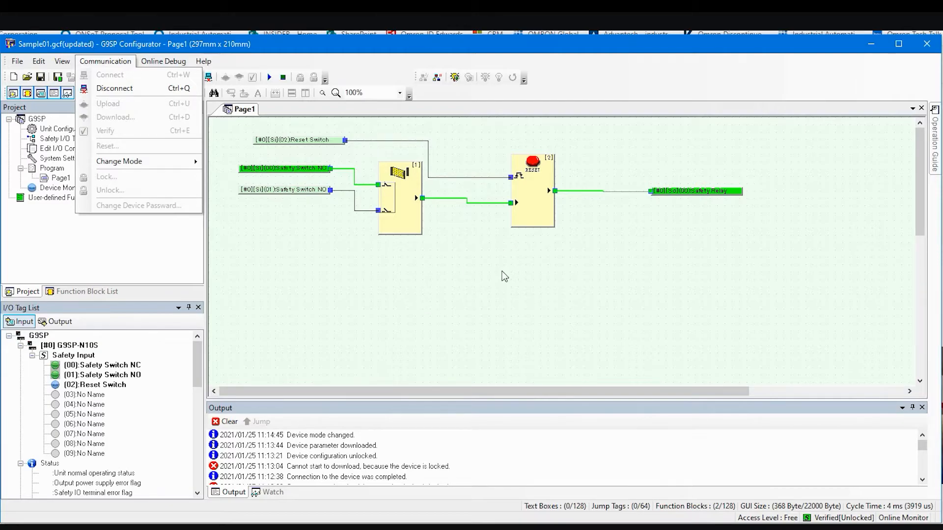
{"action": "mouse_move", "coordinate": [437, 77]}
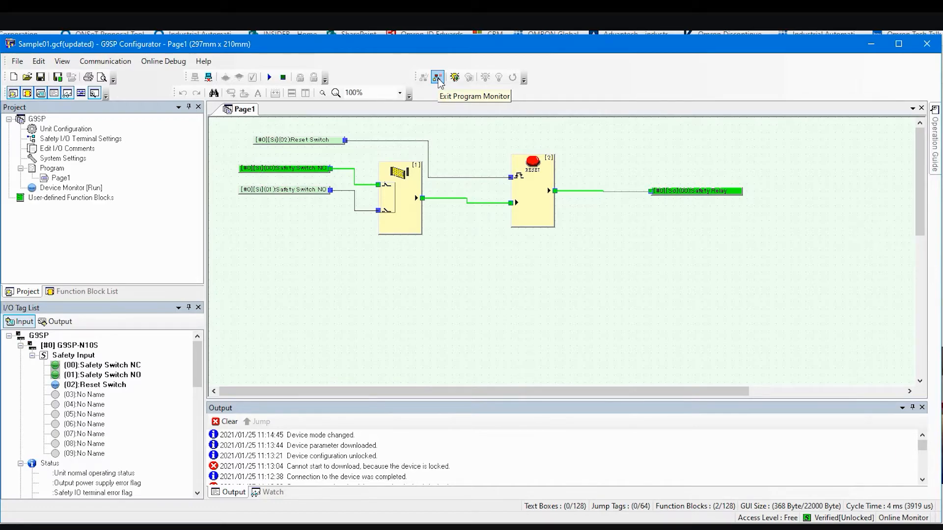
{"action": "left_click", "coordinate": [437, 77]}
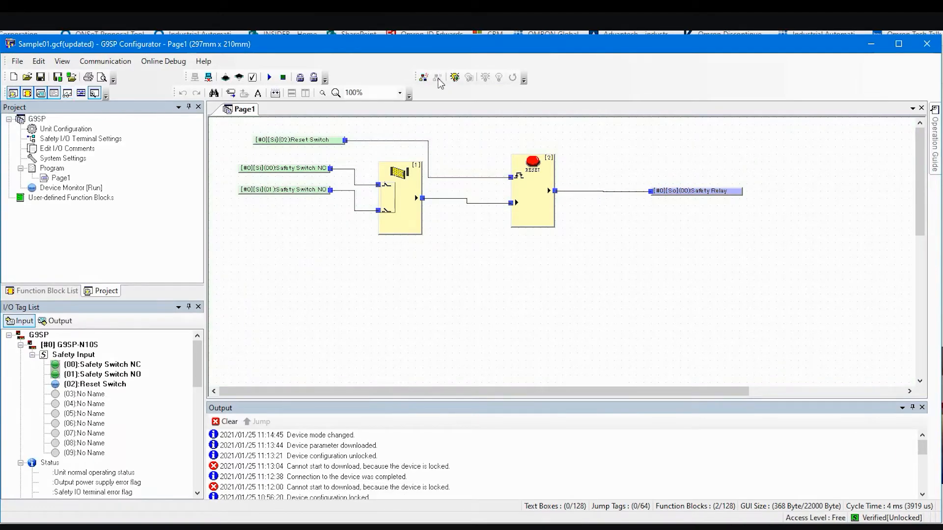
- Verify device parameters, acknowledge 'No configuration differences found', and close the Configuration Report
{"action": "left_click", "coordinate": [105, 61]}
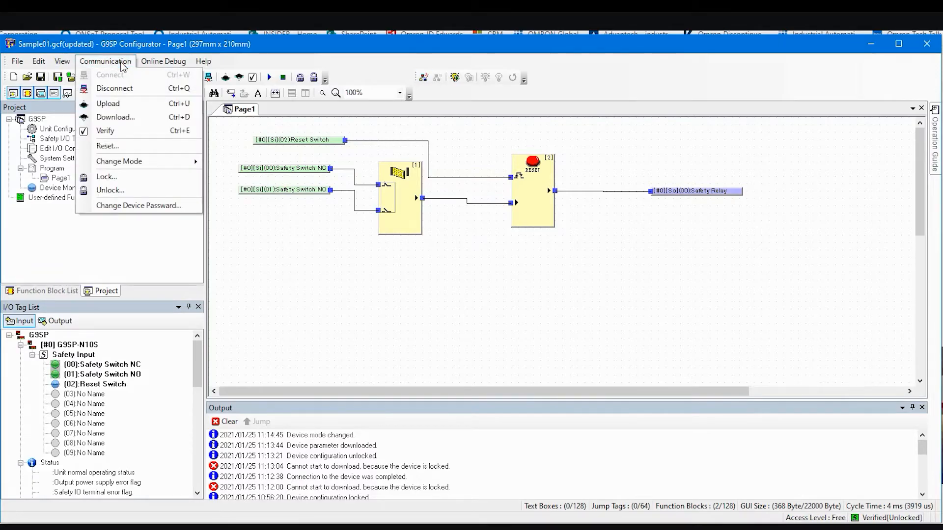
{"action": "mouse_move", "coordinate": [111, 131]}
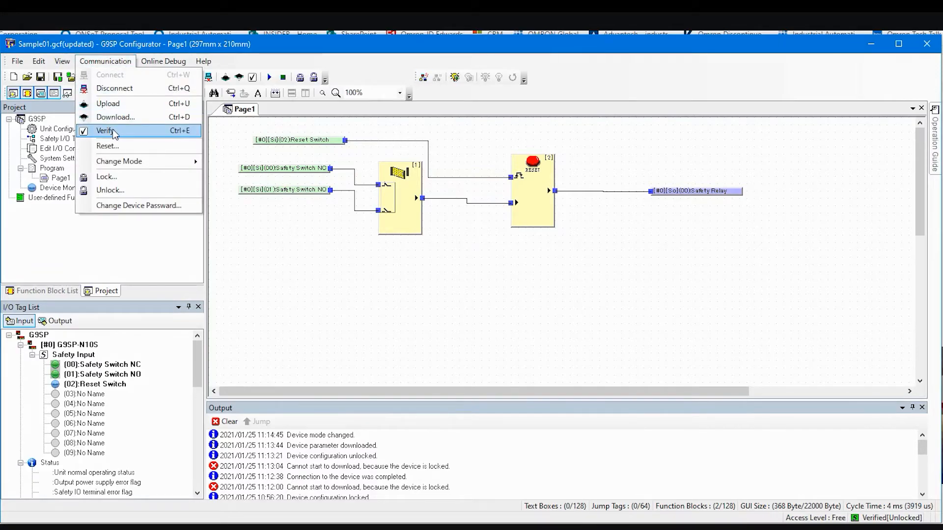
{"action": "left_click", "coordinate": [104, 131]}
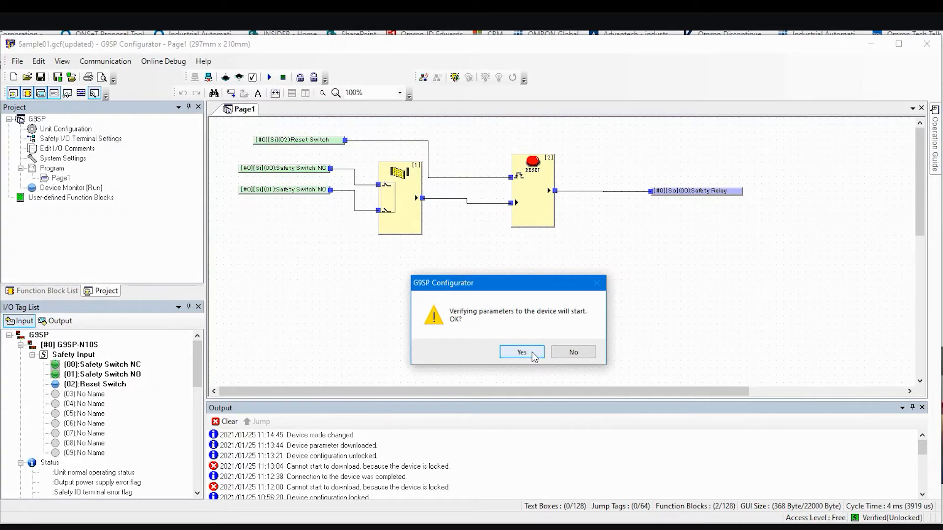
{"action": "left_click", "coordinate": [521, 352]}
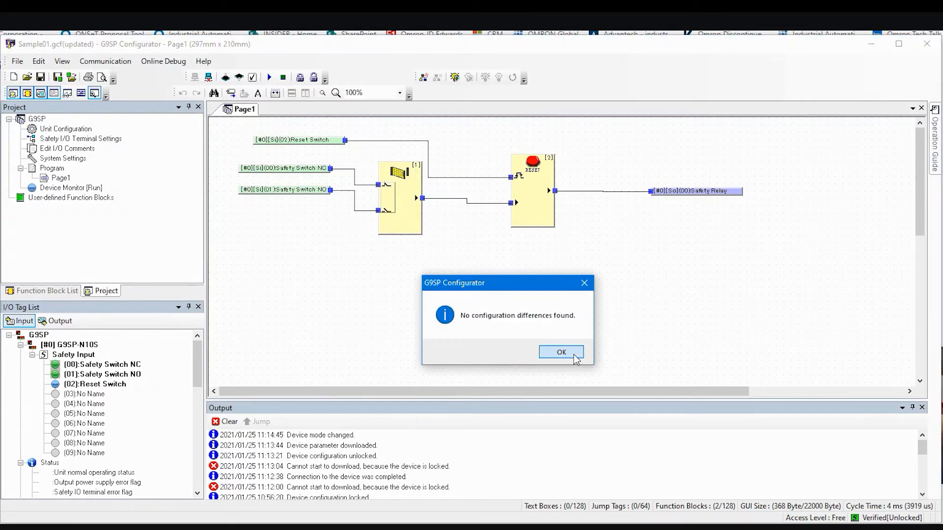
{"action": "left_click", "coordinate": [561, 352]}
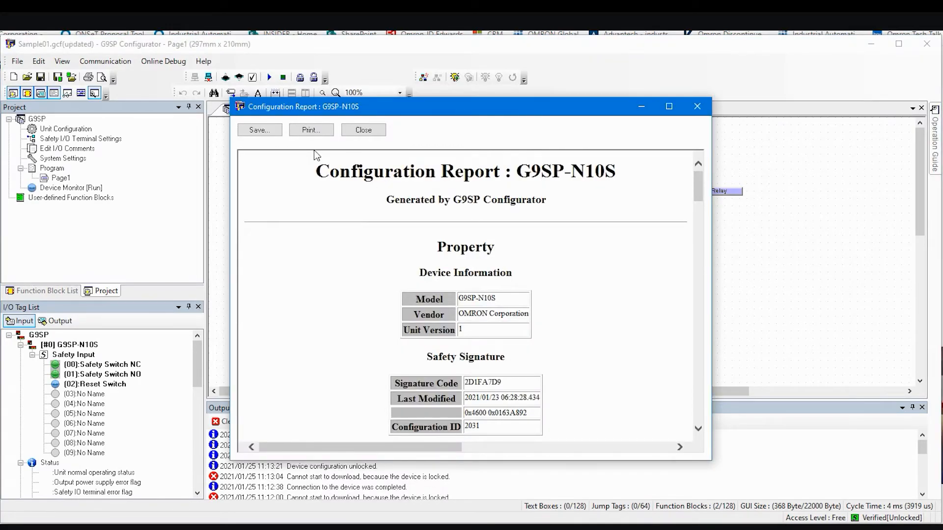
{"action": "mouse_move", "coordinate": [346, 255]}
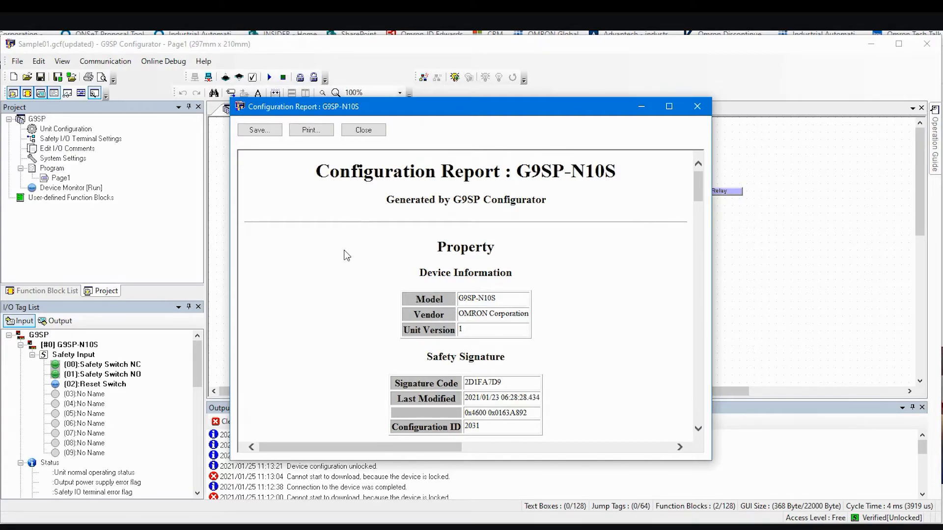
{"action": "mouse_move", "coordinate": [413, 139]}
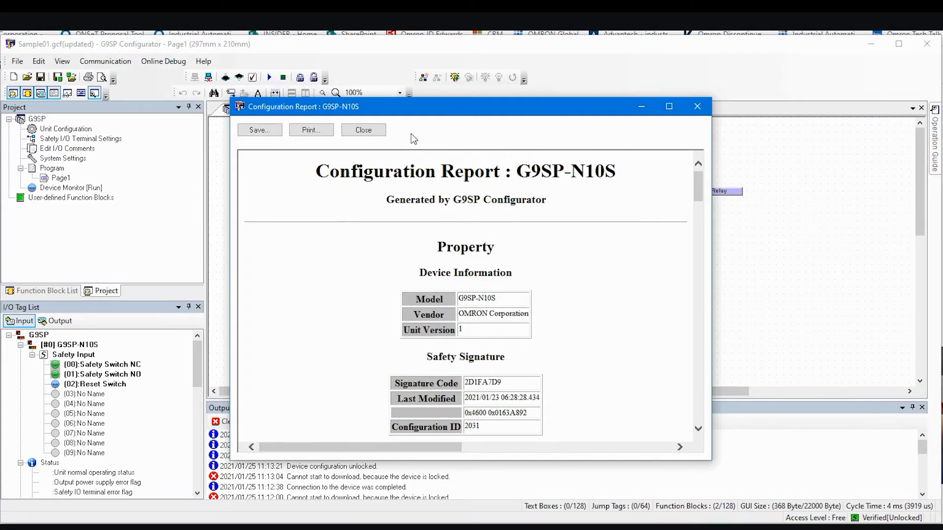
{"action": "left_click", "coordinate": [363, 130]}
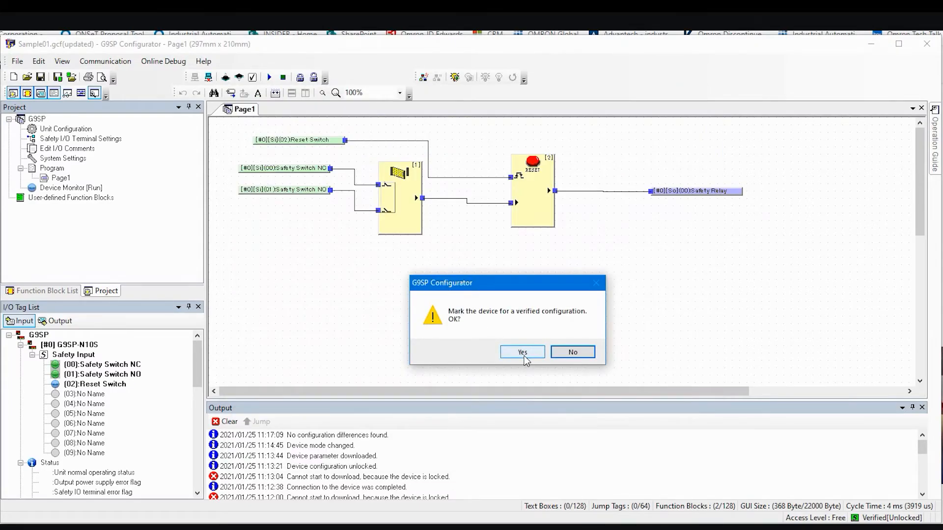
- Confirm the G9SP configuration as verified and lock the controller with the default (empty) password
{"action": "left_click", "coordinate": [522, 352]}
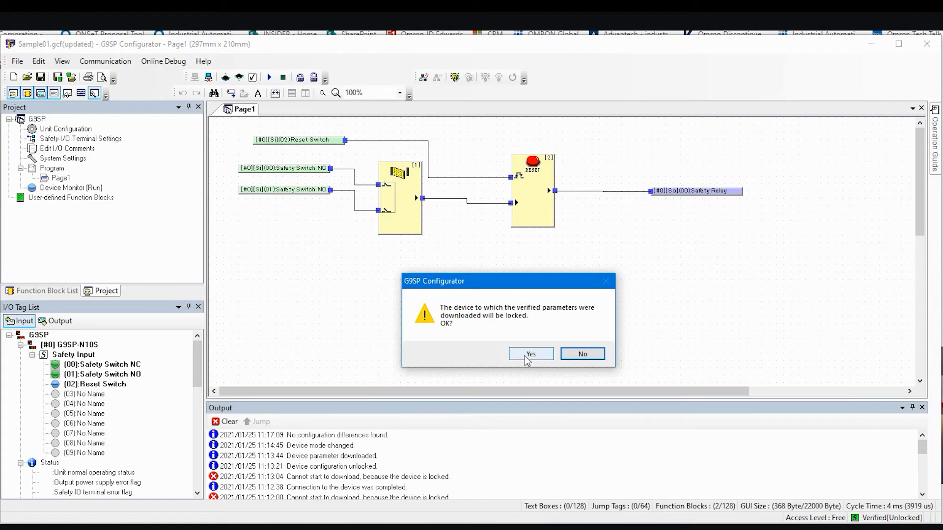
{"action": "left_click", "coordinate": [531, 354]}
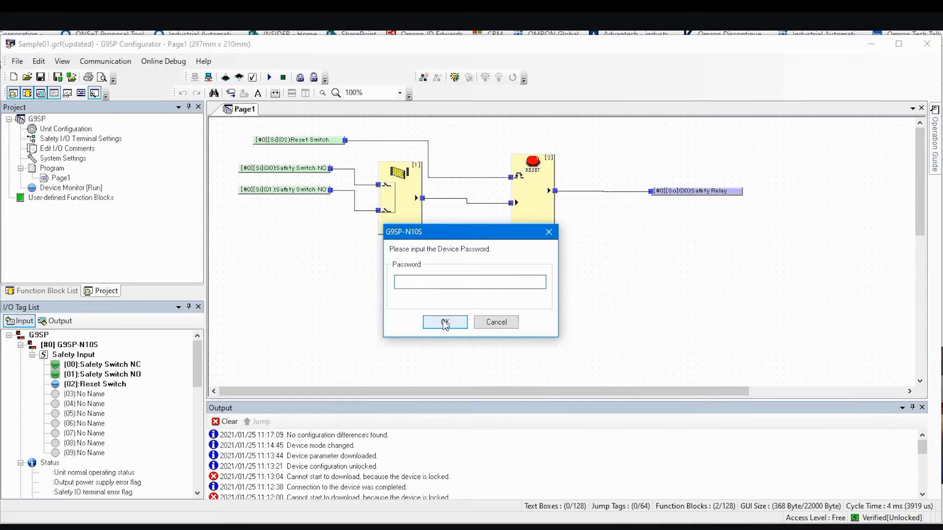
{"action": "left_click", "coordinate": [445, 322]}
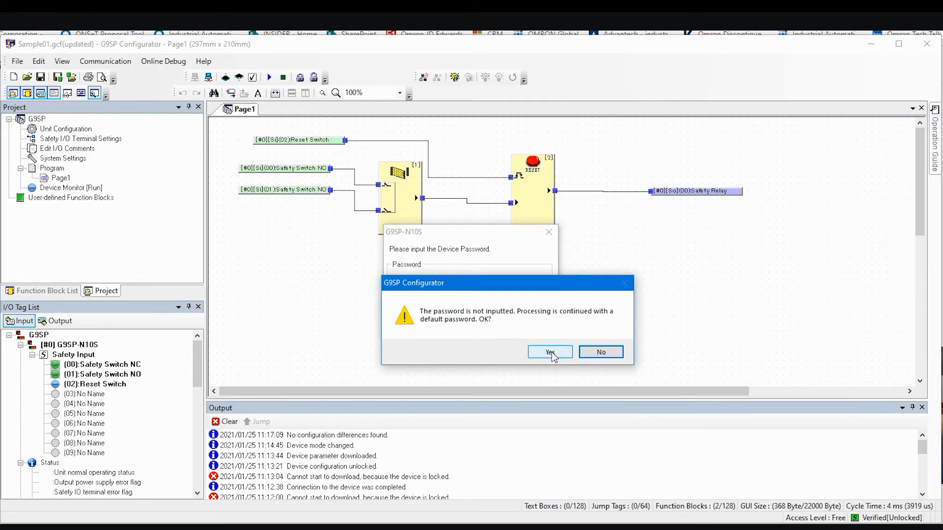
{"action": "left_click", "coordinate": [549, 352]}
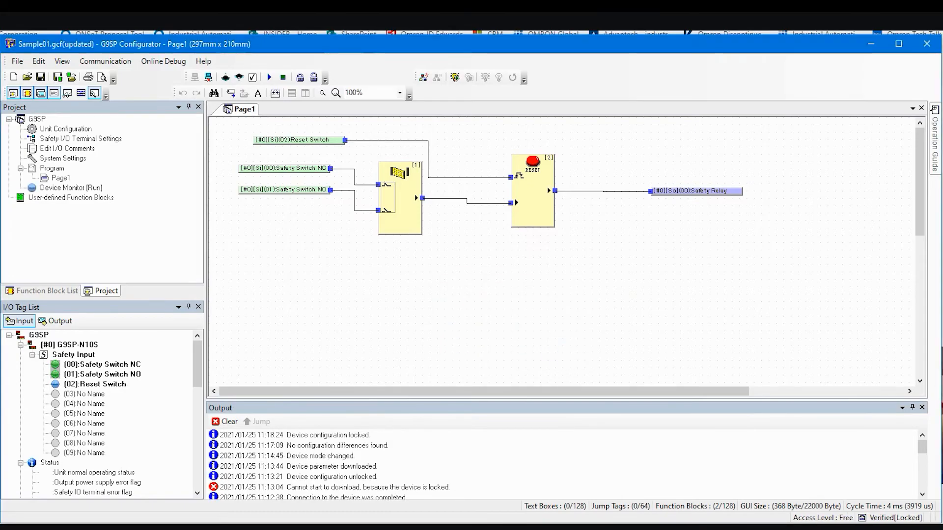